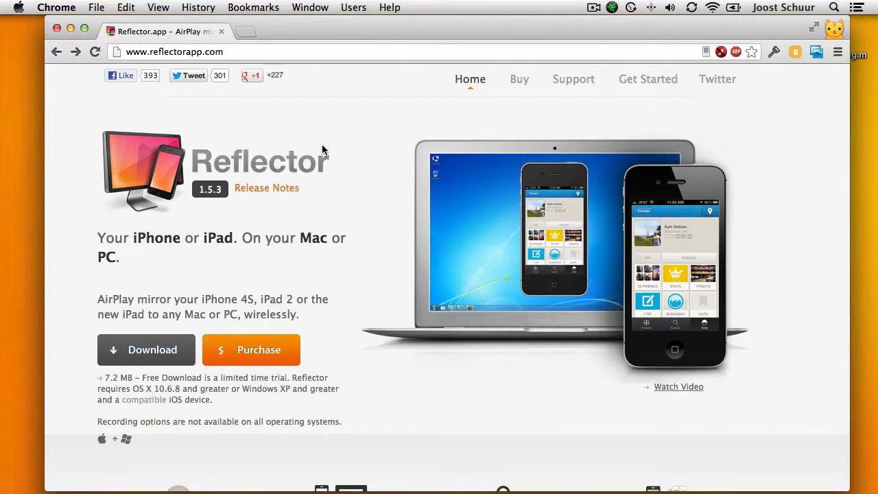
Step: Close the Chrome window showing the reflectorapp.com homepage
double_click(283, 313)
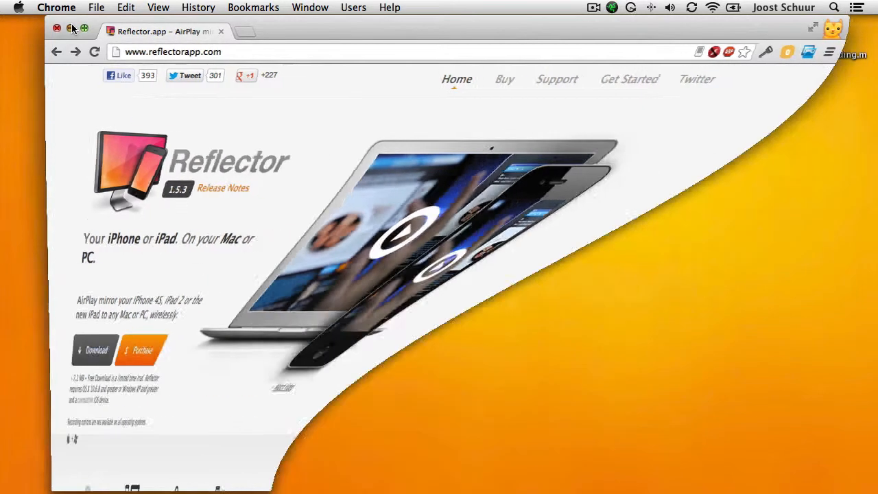
Step: Launch Reflector and keep its Optimize For preference at iPhone 5 (640x1136)
left_click(57, 28)
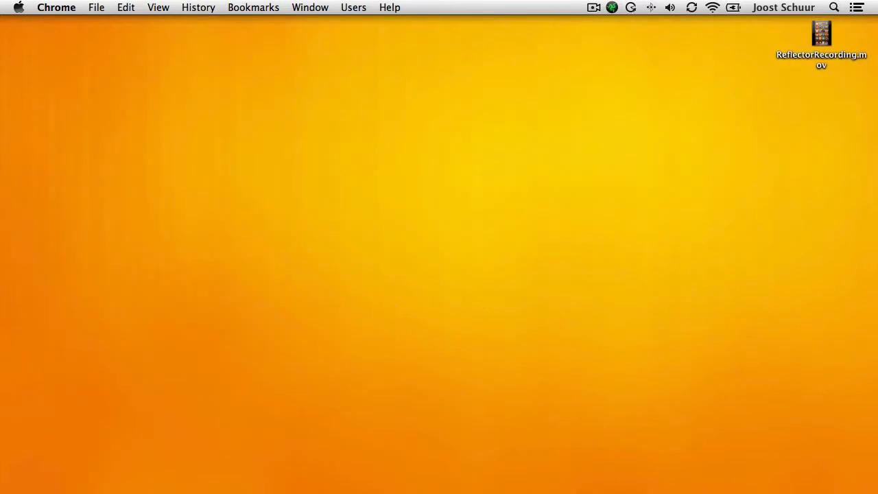
left_click(309, 474)
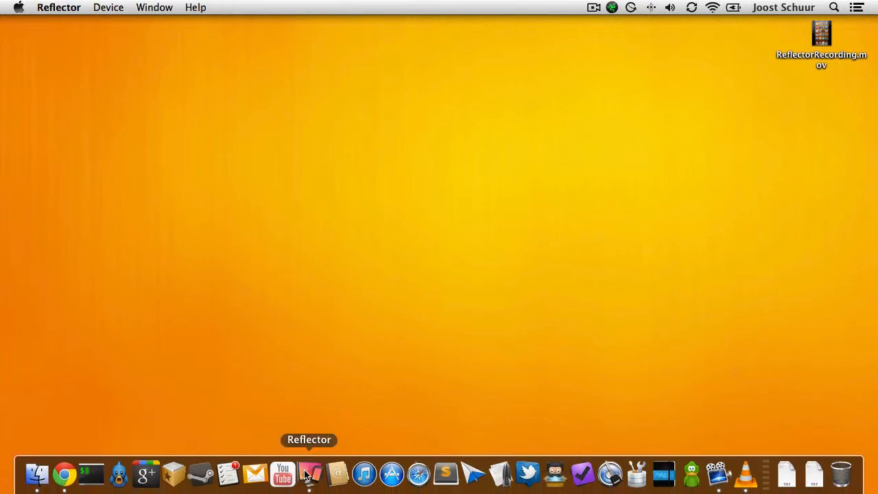
mouse_move(305, 199)
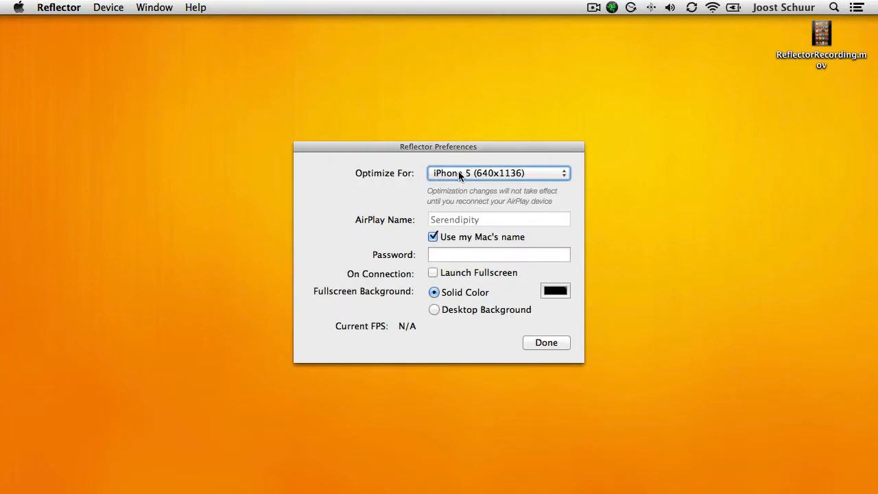
left_click(497, 173)
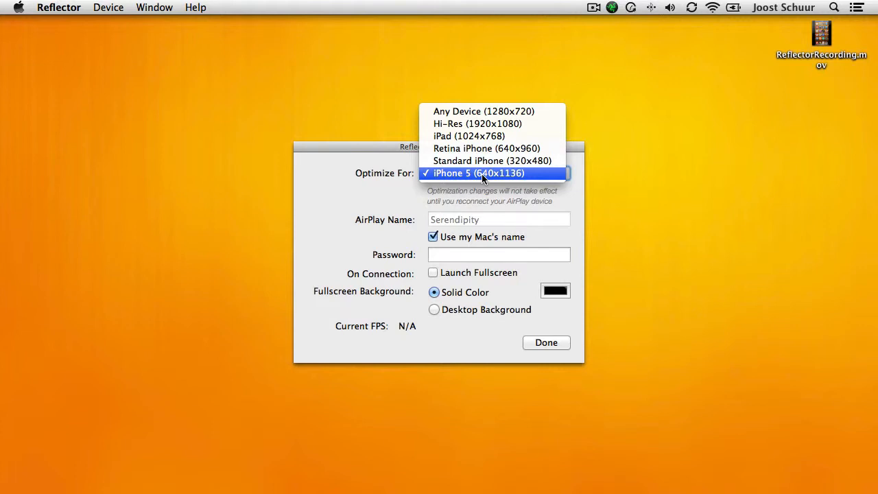
mouse_move(498, 182)
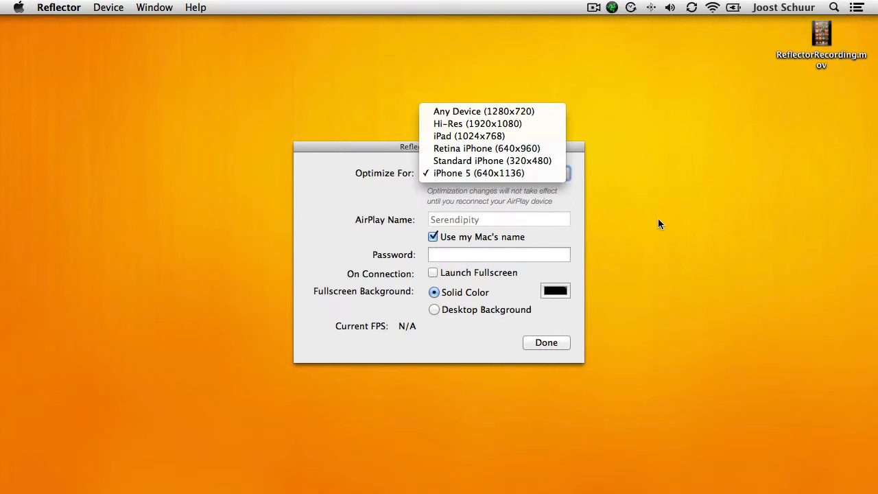
left_click(478, 173)
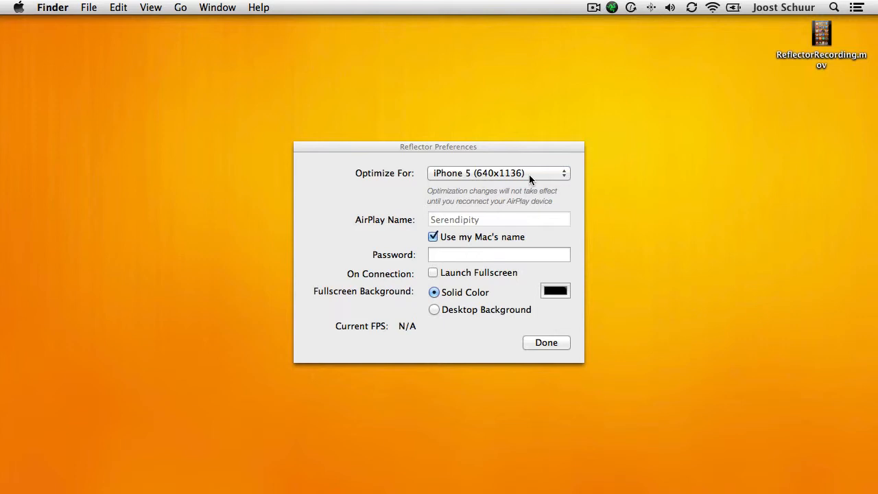
mouse_move(554, 351)
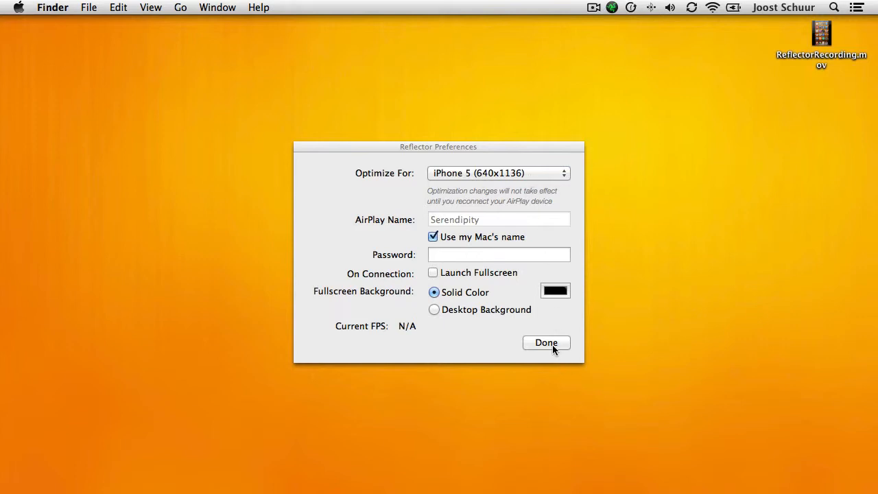
Step: Close Reflector Preferences and turn on AirPlay mirroring to Serendipity from the iPhone
left_click(546, 343)
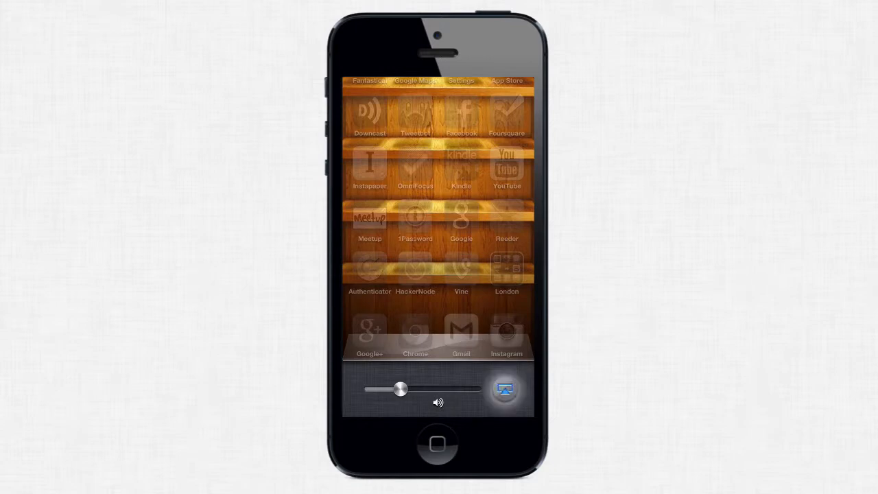
left_click(504, 389)
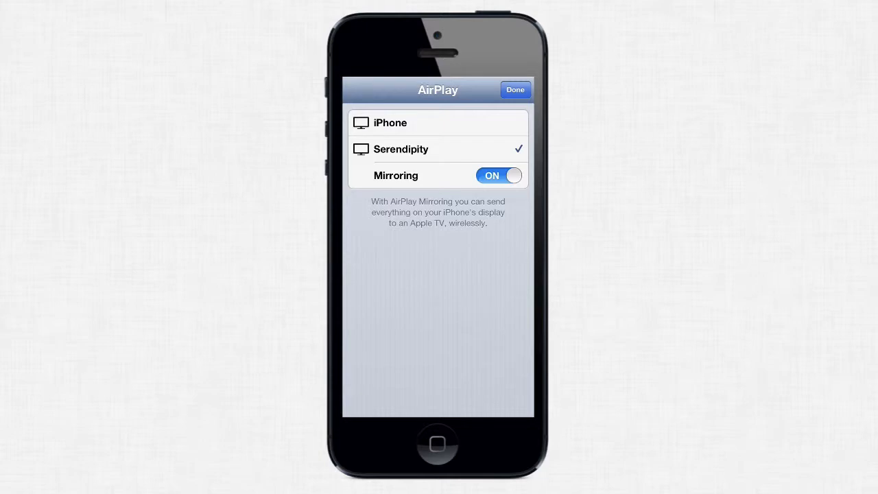
left_click(515, 90)
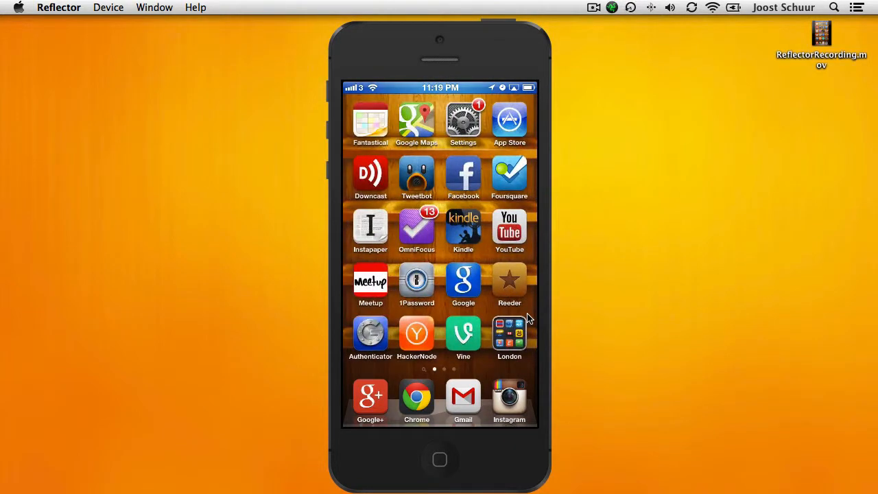
Step: Start Reflector recording, then open Tweetbot's timeline on the phone and scroll it
left_click(416, 176)
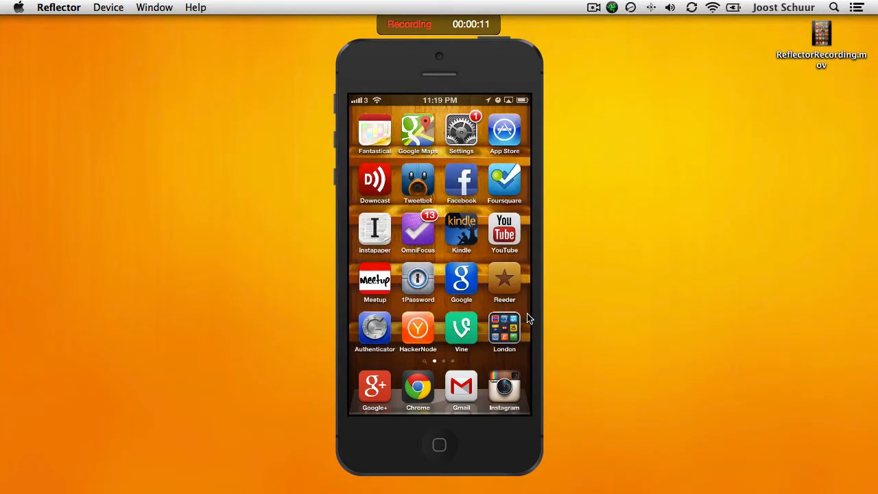
left_click(418, 178)
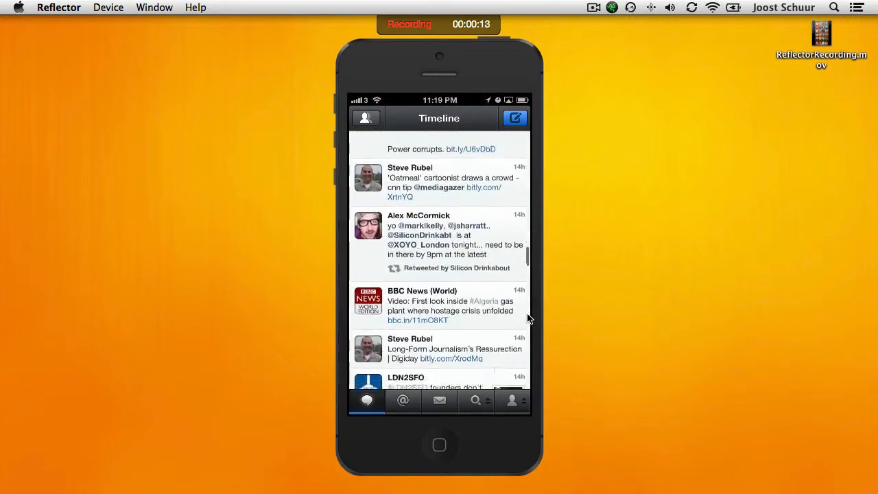
scroll("down", 3)
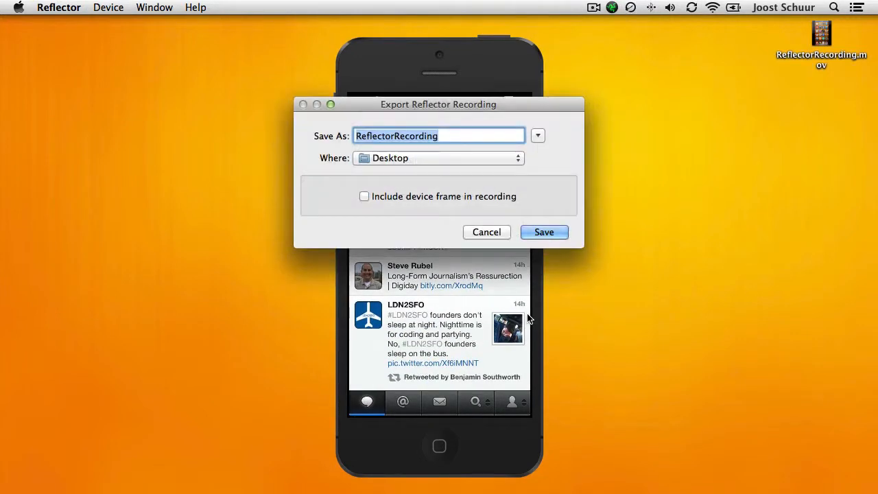
mouse_move(401, 201)
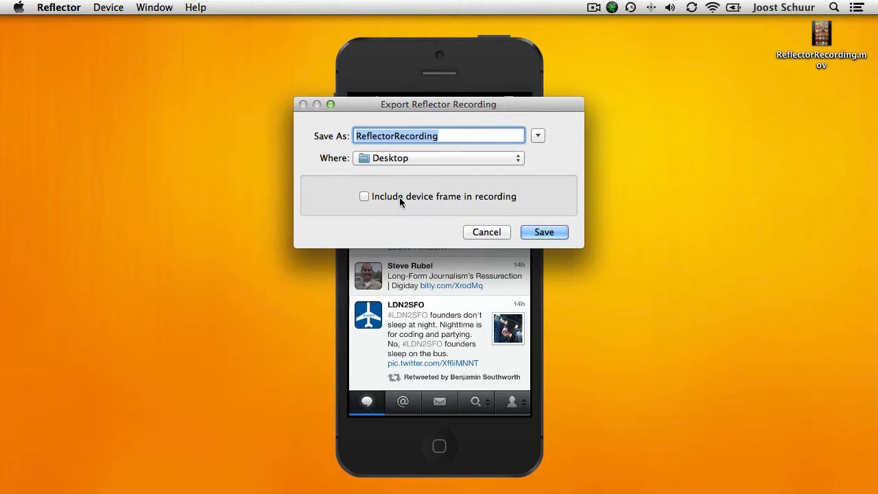
Step: Save the recording as ReflectorRecording.mov on the Desktop, replacing the existing file
left_click_drag(438, 104, 759, 194)
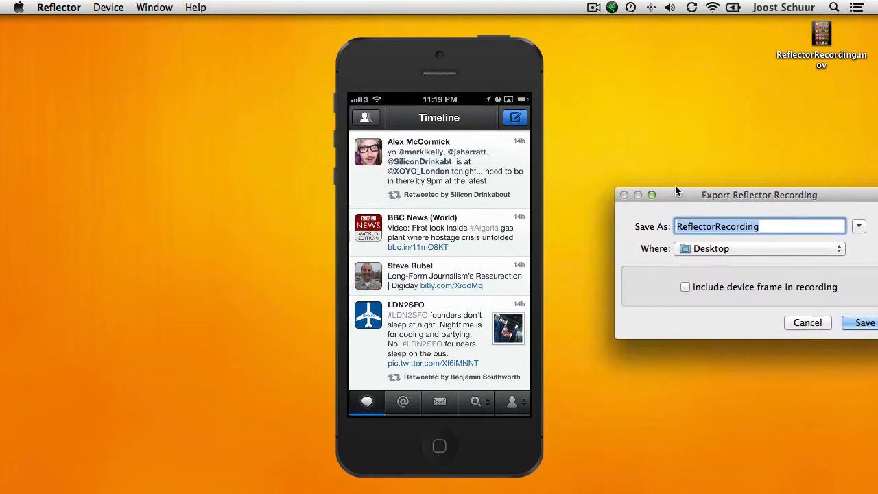
mouse_move(707, 164)
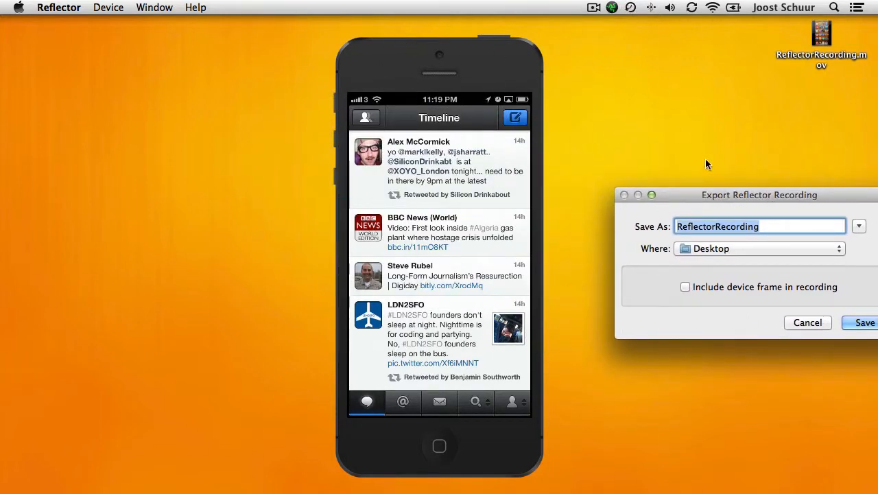
left_click_drag(759, 194, 469, 175)
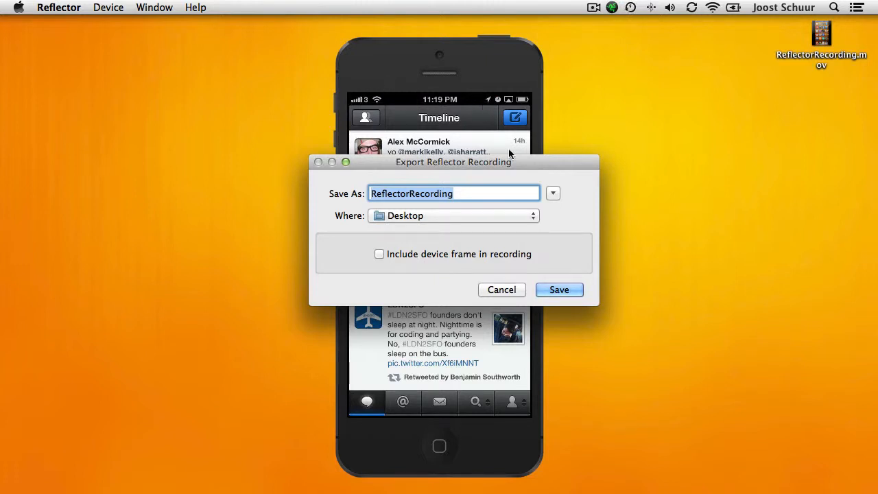
left_click(558, 289)
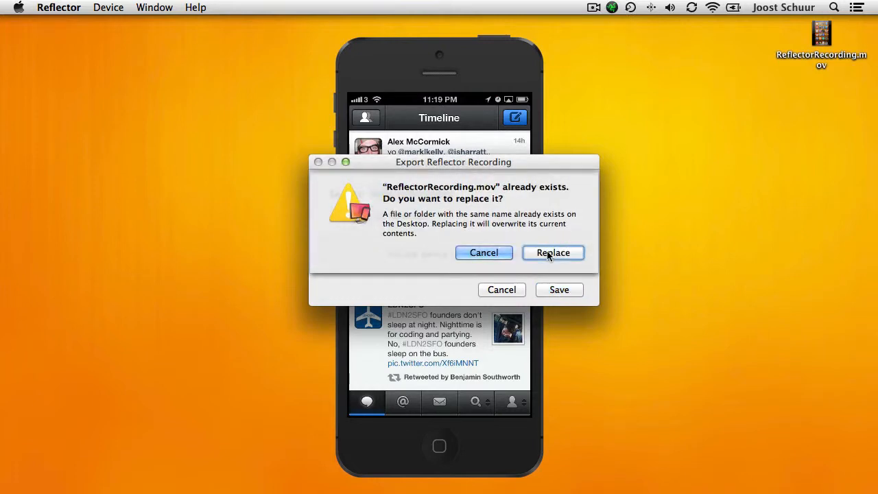
left_click(553, 253)
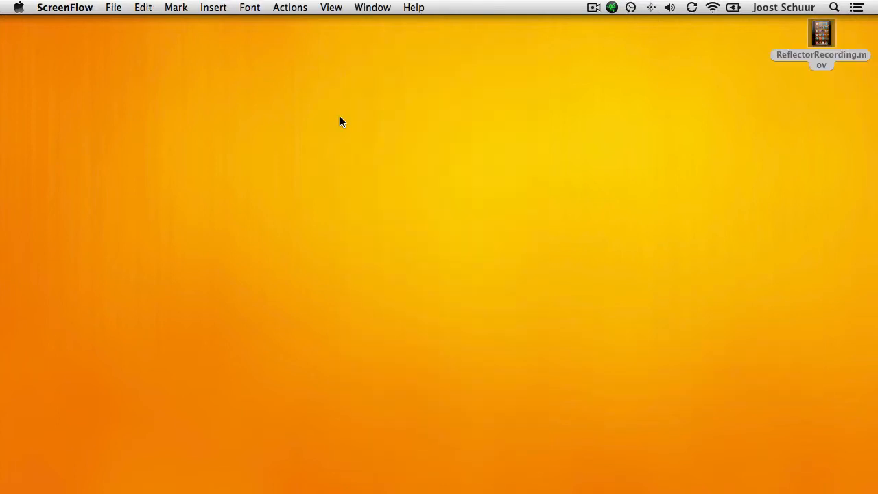
mouse_move(246, 107)
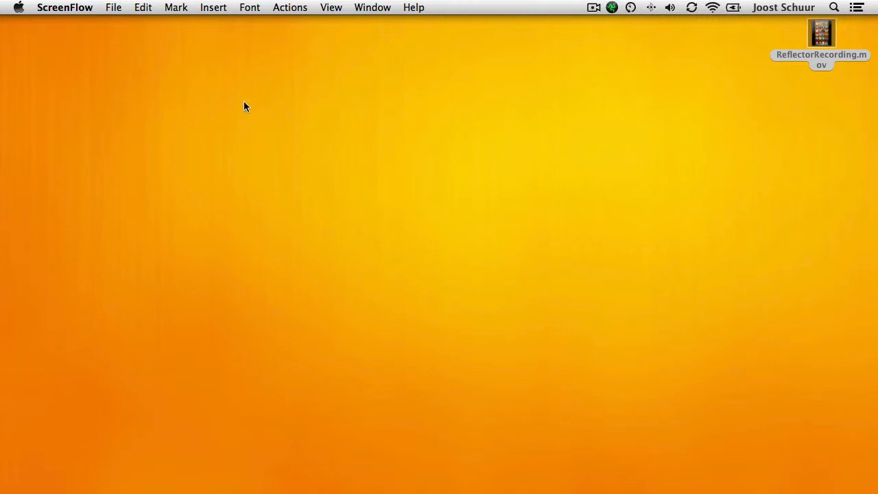
mouse_move(203, 114)
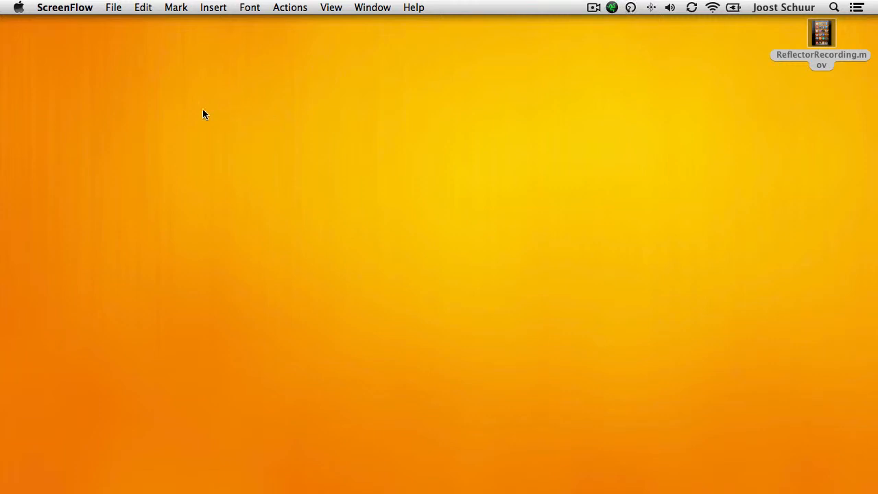
Step: Create a new empty Custom document sized 1920×1080
left_click(113, 7)
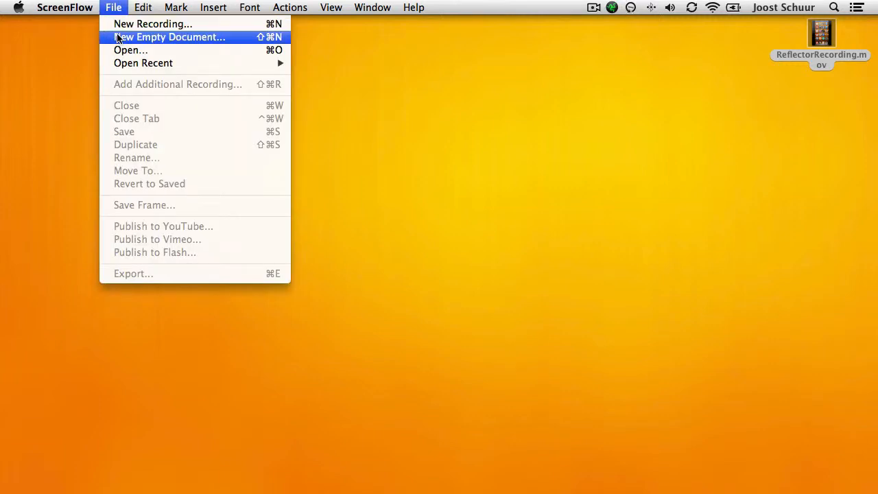
left_click(170, 37)
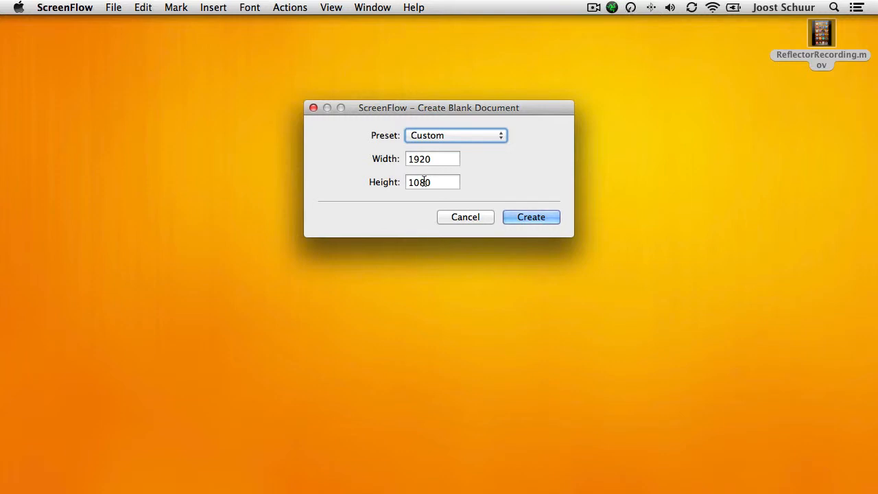
left_click(530, 217)
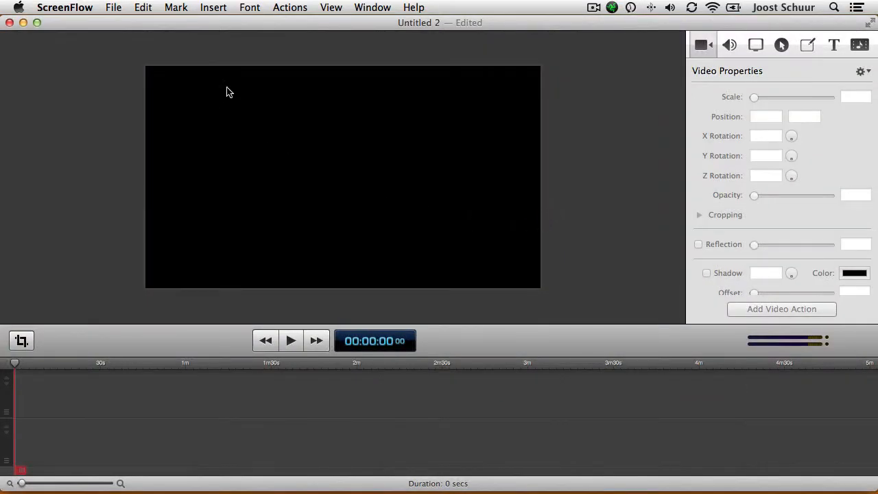
mouse_move(384, 119)
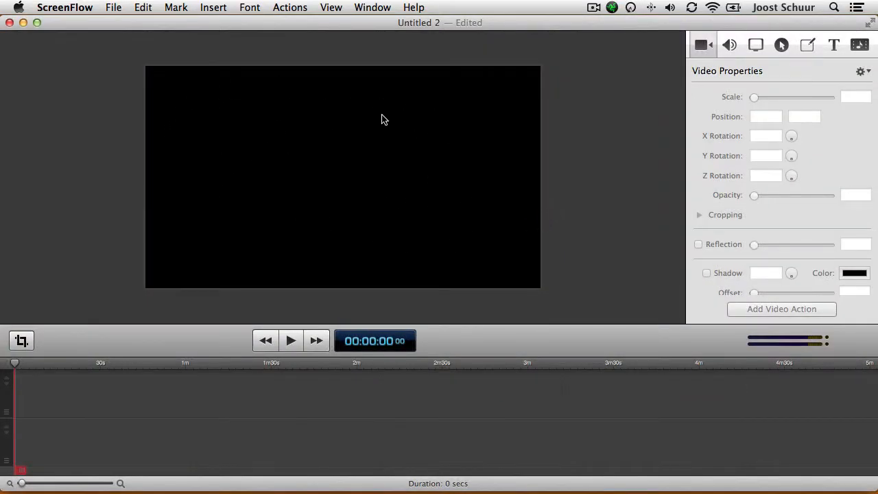
mouse_move(544, 170)
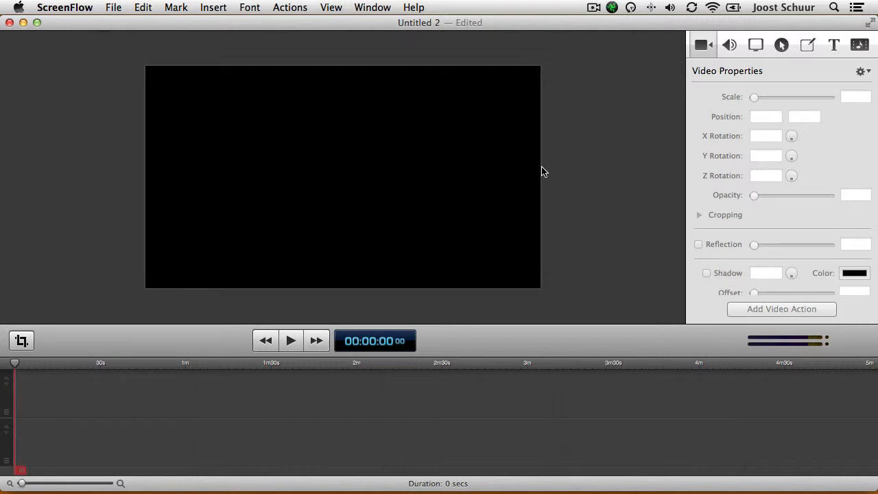
Step: Import ReflectorRecording.mov, iPhone 5 frame (1080p) and Background Furley 1920x1080 into the media library
left_click(860, 45)
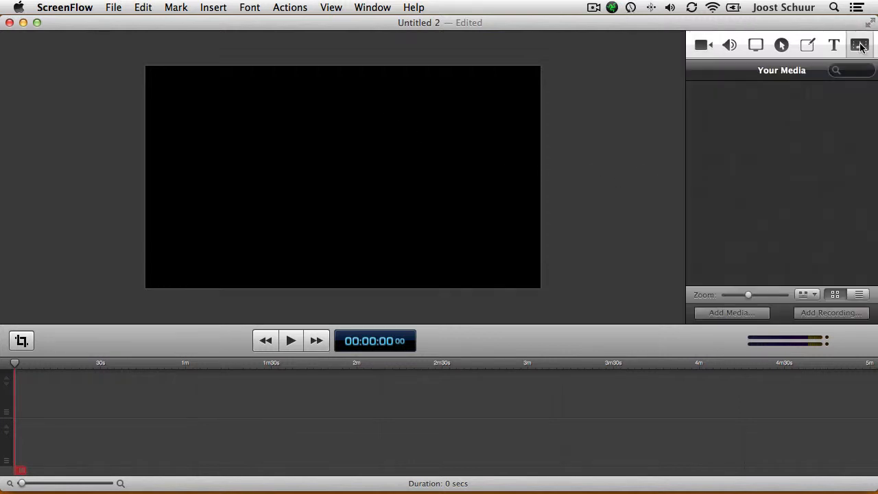
left_click(731, 312)
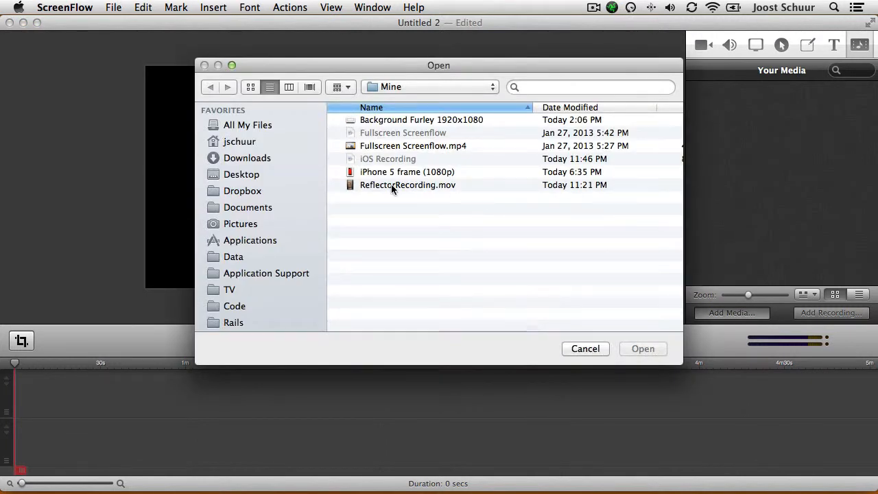
left_click(407, 184)
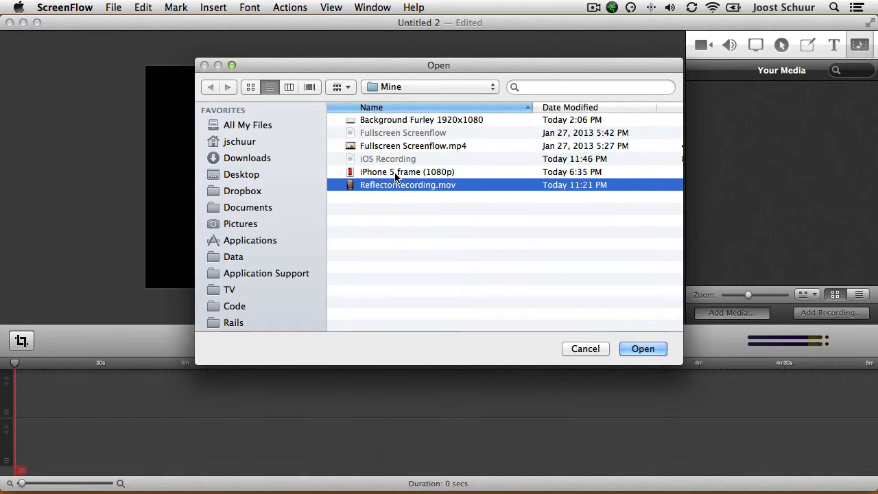
left_click(407, 172)
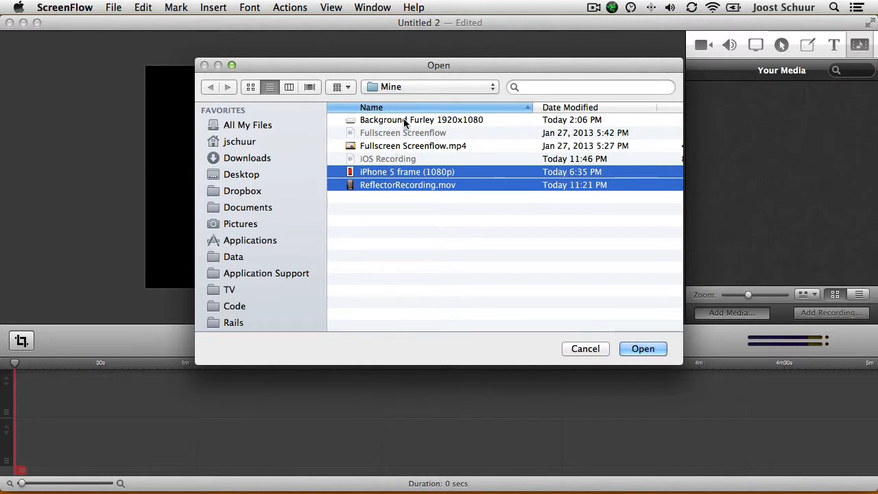
left_click(421, 119)
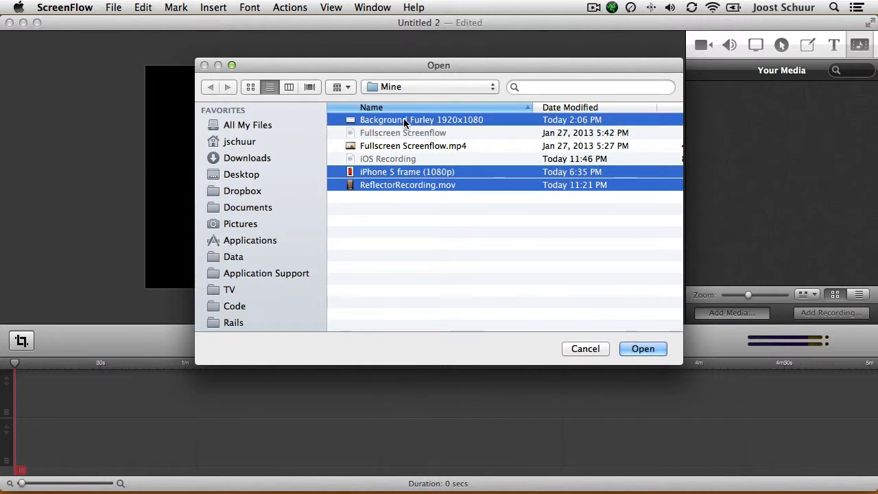
left_click(643, 349)
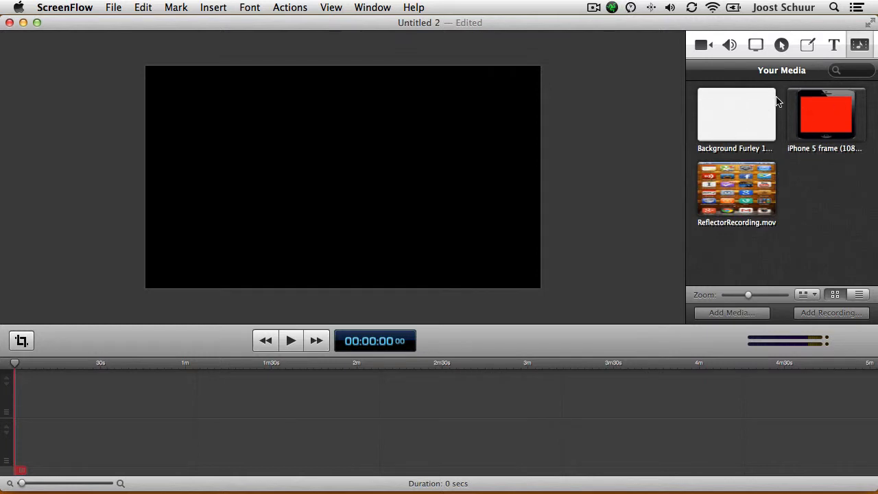
mouse_move(746, 189)
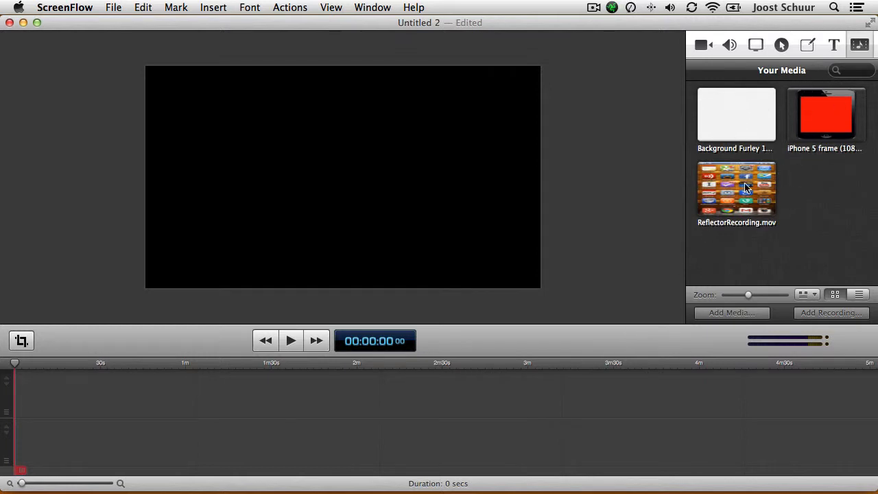
mouse_move(747, 105)
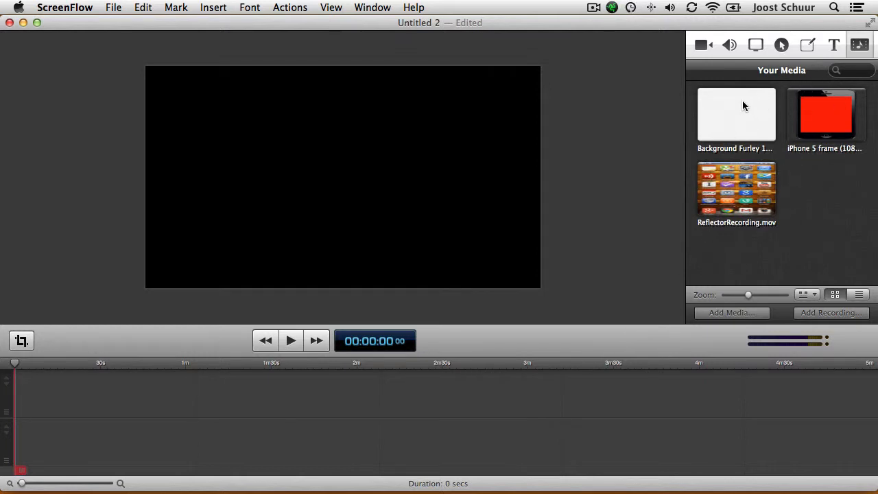
Step: Put Background Furley on the bottom track, lengthened to about 26 s, with the iPhone 5 frame above
left_click(736, 114)
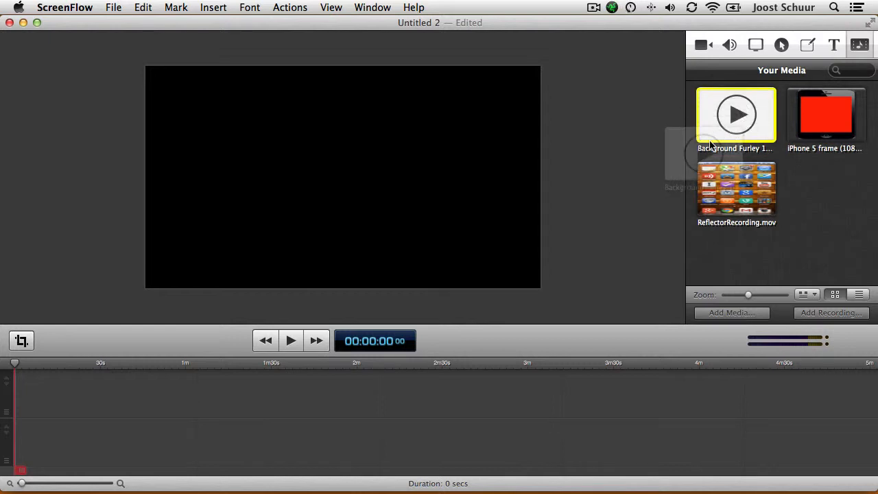
left_click_drag(736, 114, 44, 446)
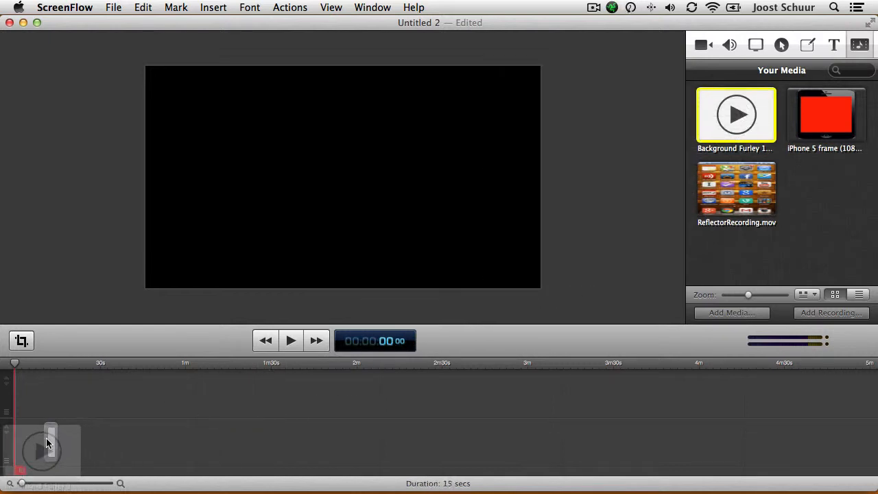
left_click_drag(51, 439, 23, 439)
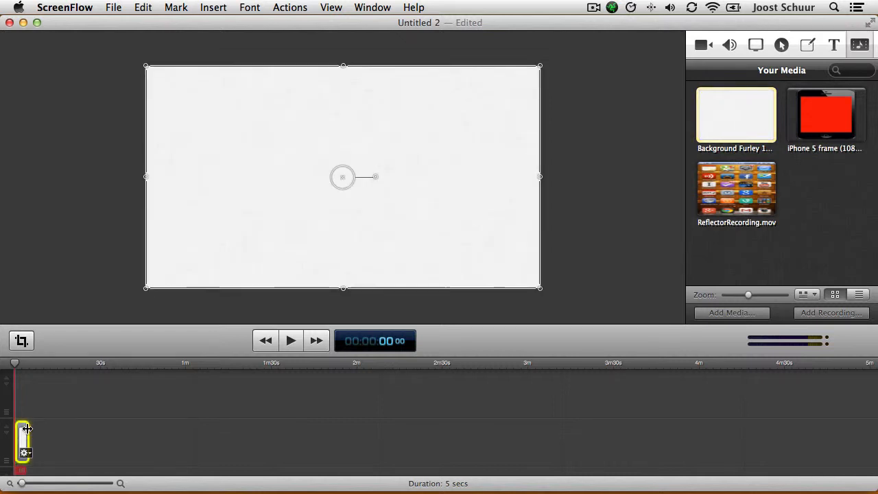
left_click_drag(27, 441, 88, 441)
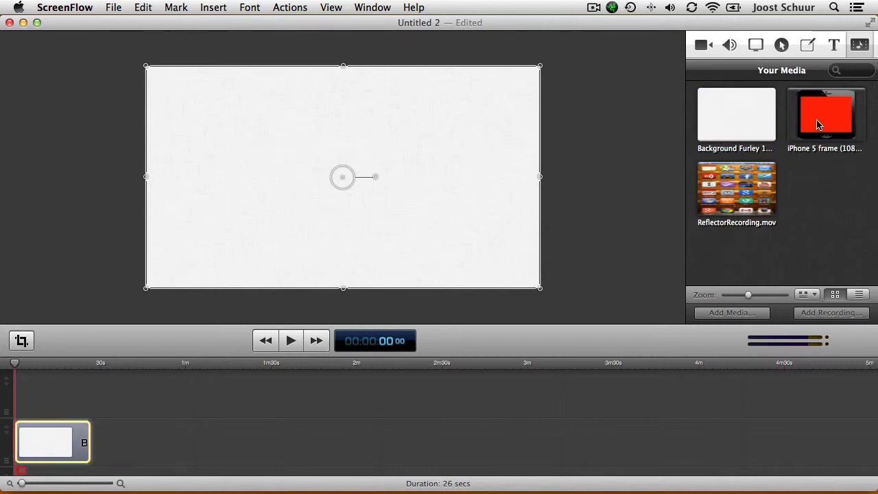
left_click_drag(825, 115, 620, 260)
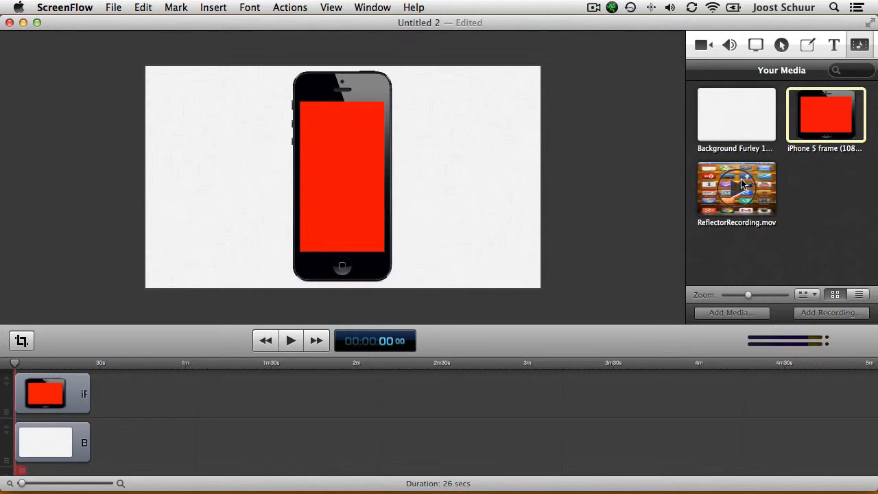
left_click(736, 188)
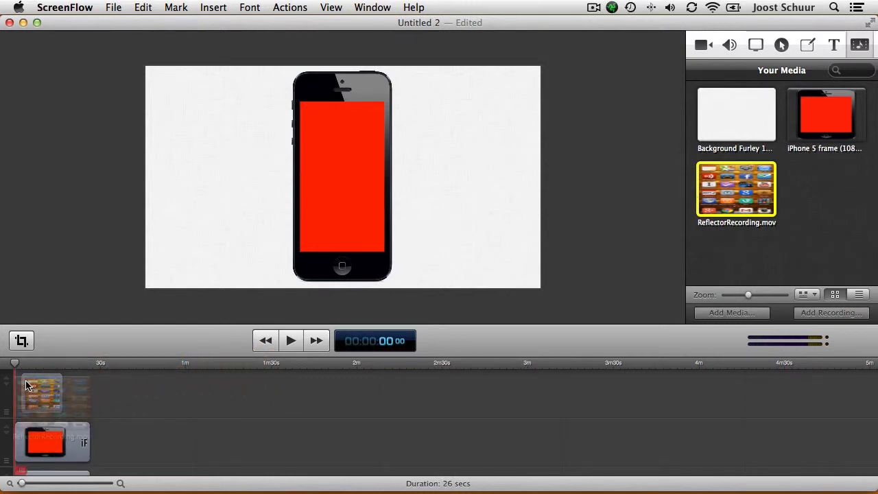
Step: Drop ReflectorRecording.mov on the top track and trim frame and background to its 14 seconds
left_click(38, 393)
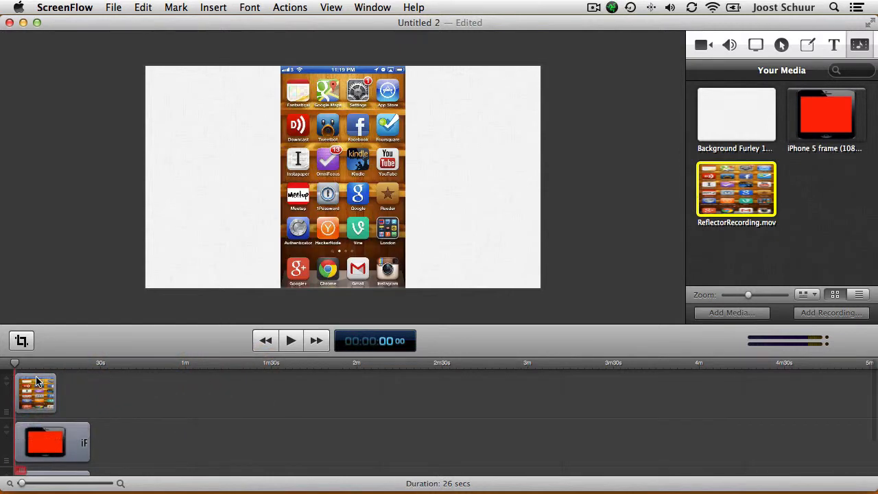
left_click(36, 393)
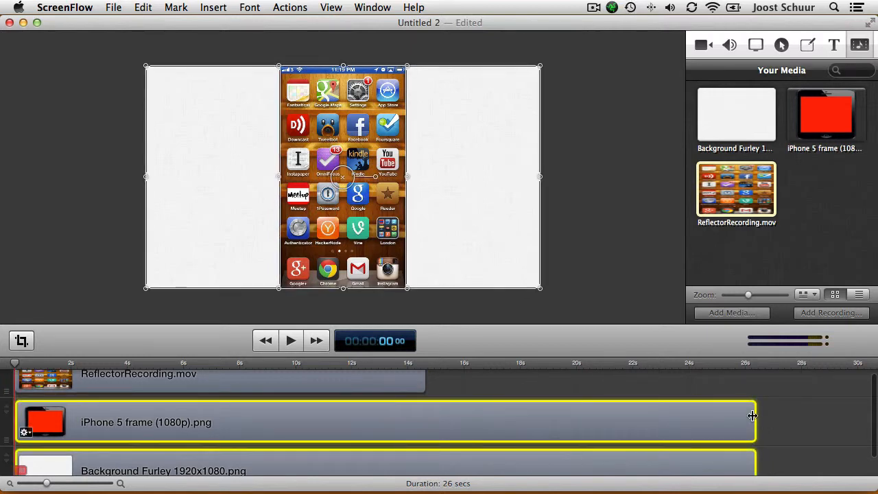
left_click_drag(753, 422, 425, 421)
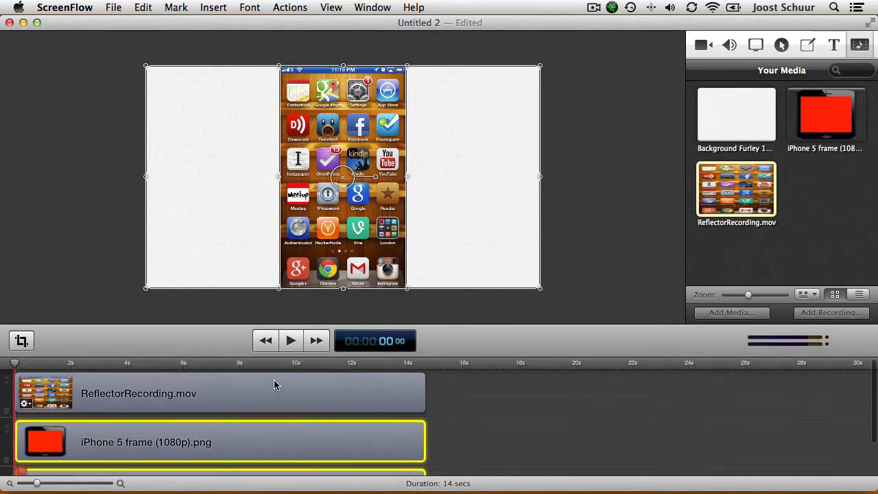
mouse_move(227, 118)
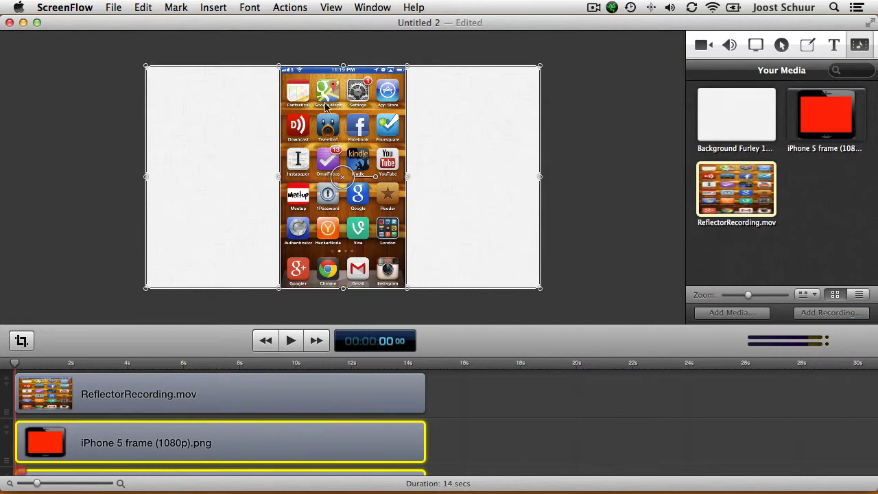
mouse_move(288, 161)
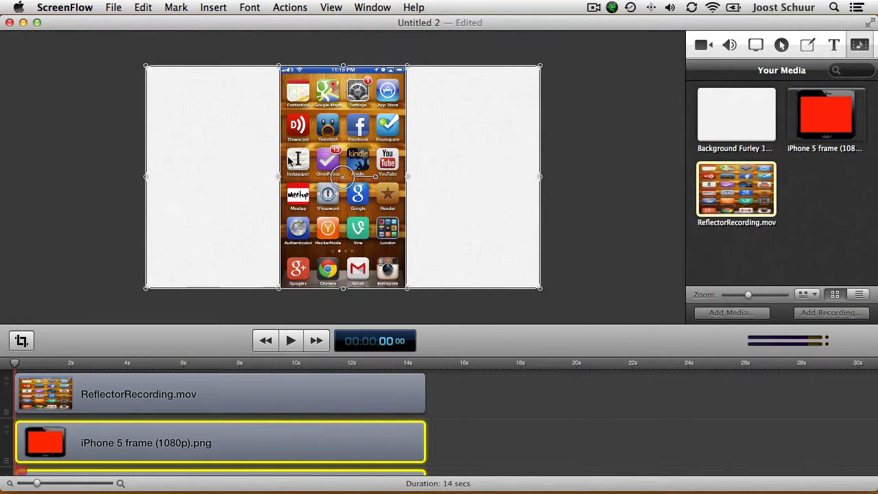
mouse_move(425, 211)
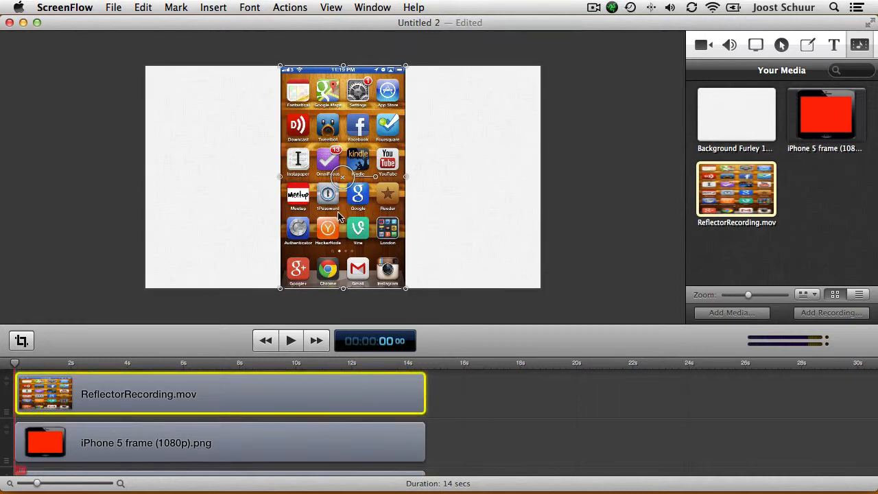
mouse_move(406, 292)
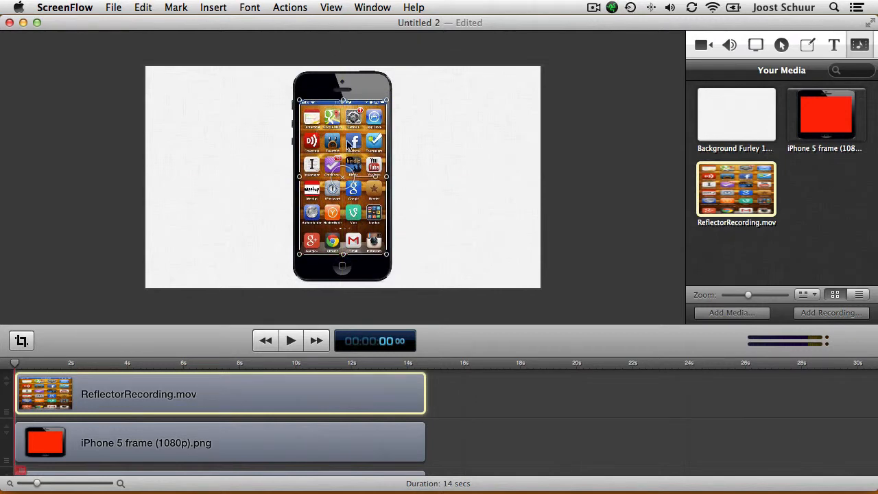
Step: Scale the recording clip into the iPhone 5 frame's screen, then zoom out to the whole canvas
left_click(331, 7)
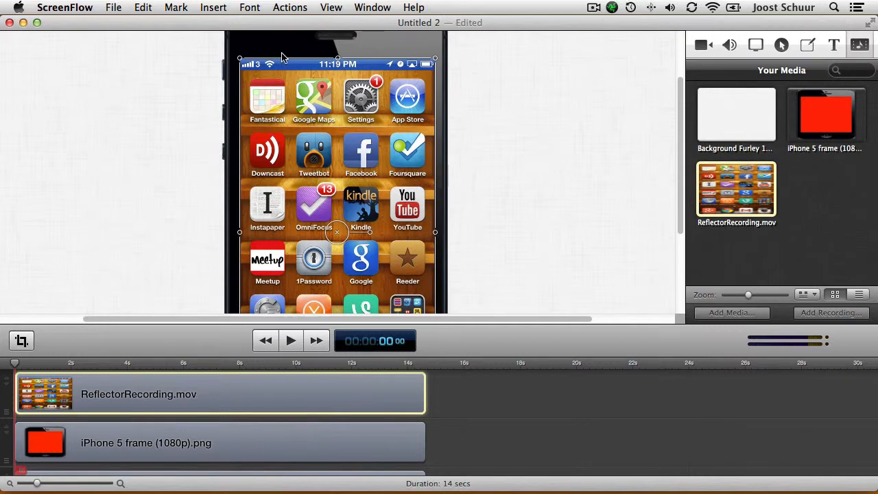
mouse_move(218, 77)
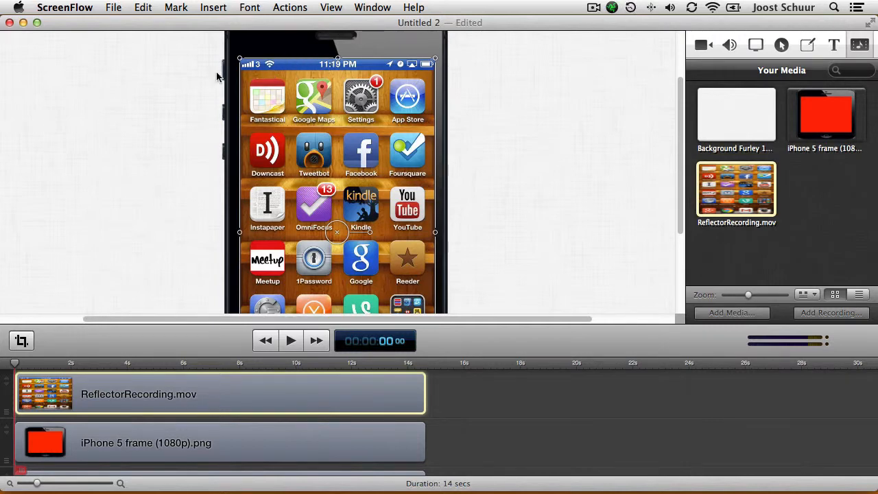
left_click(496, 148)
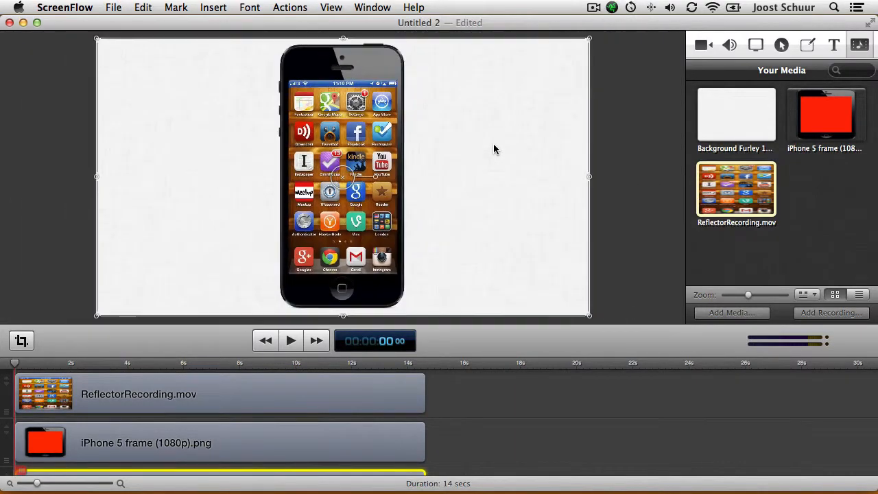
mouse_move(173, 356)
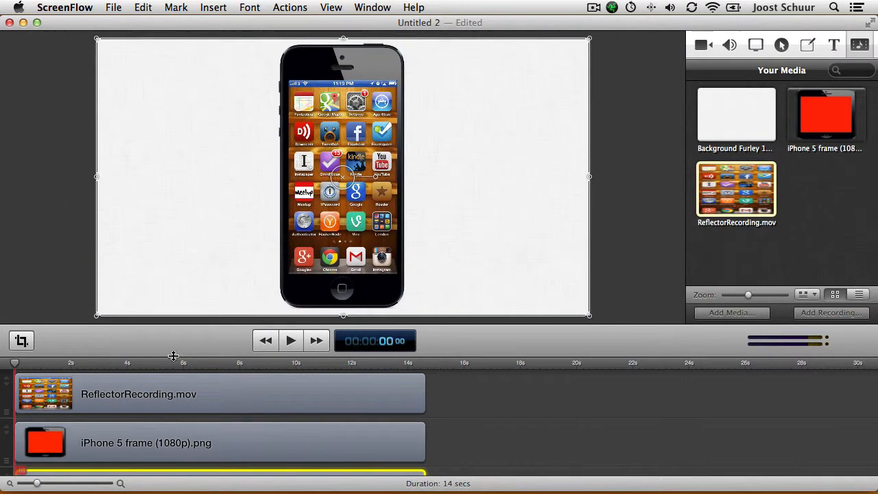
left_click(131, 362)
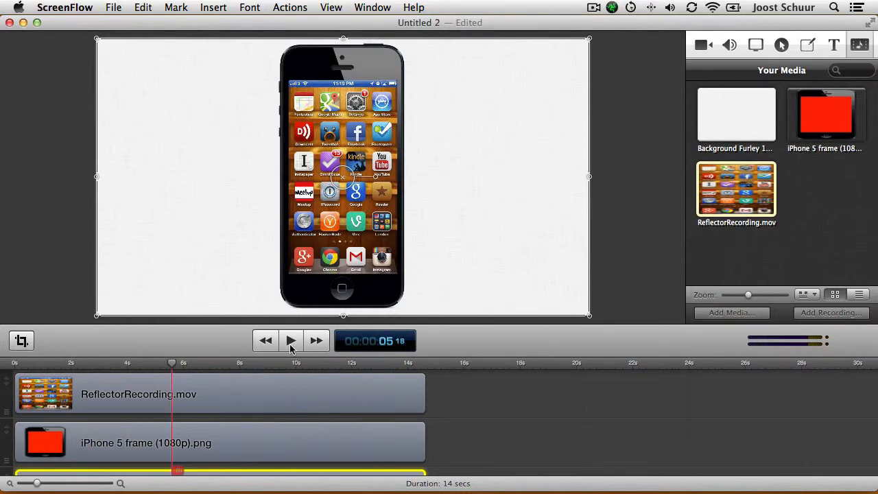
left_click(290, 340)
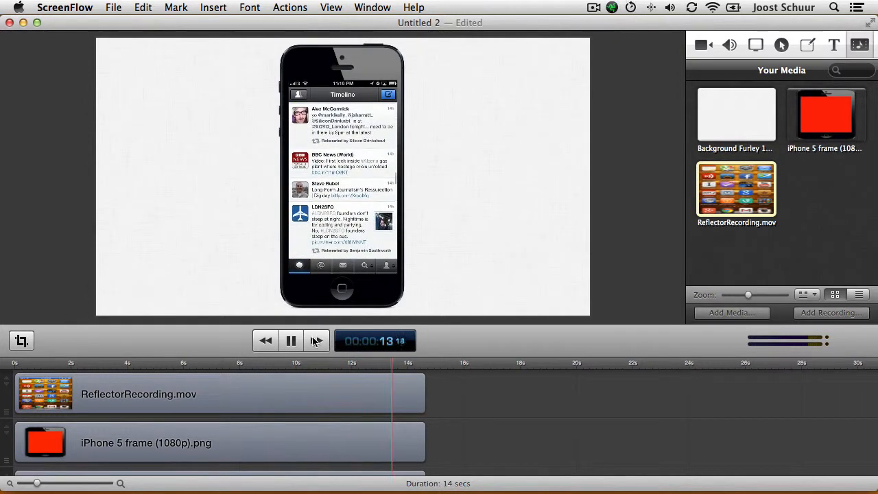
left_click(290, 340)
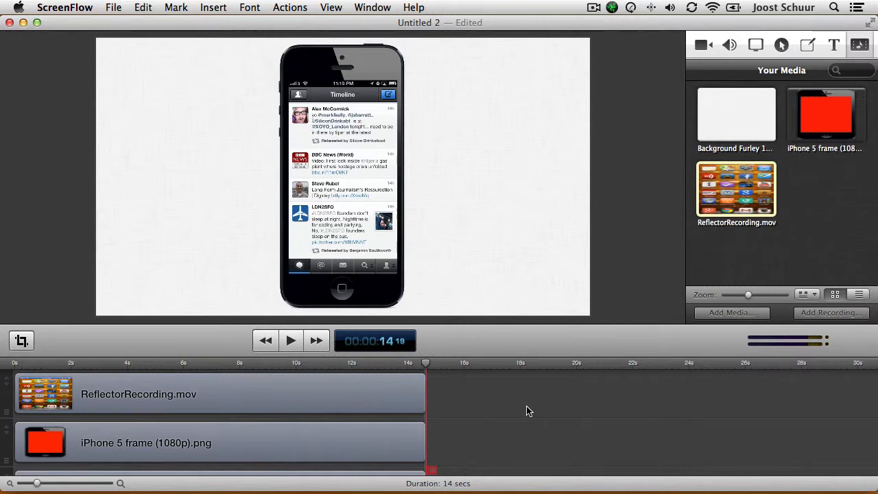
mouse_move(566, 350)
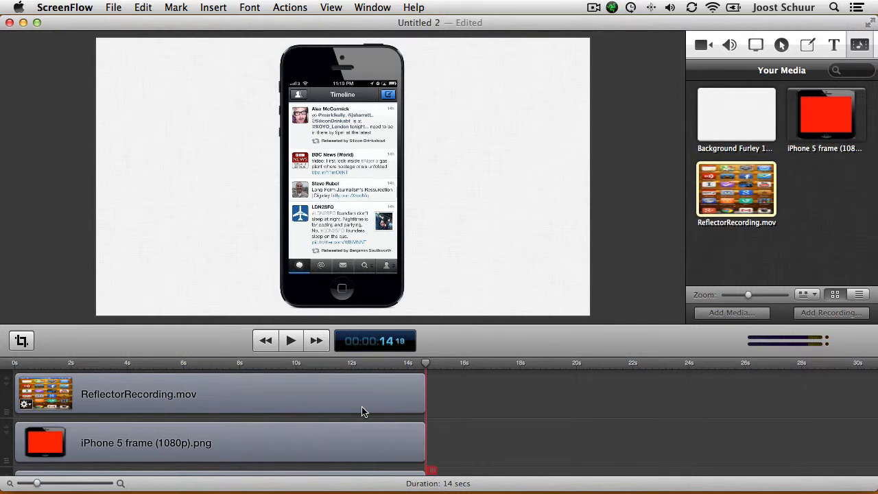
mouse_move(414, 378)
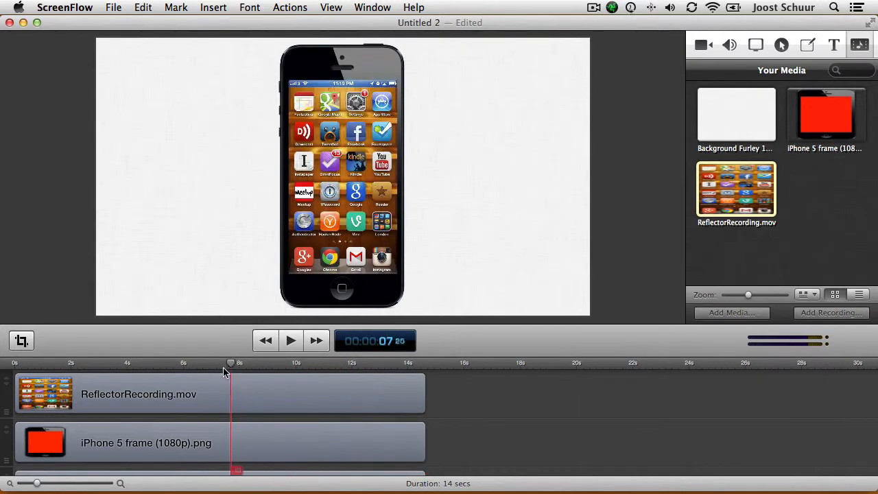
left_click_drag(231, 362, 214, 362)
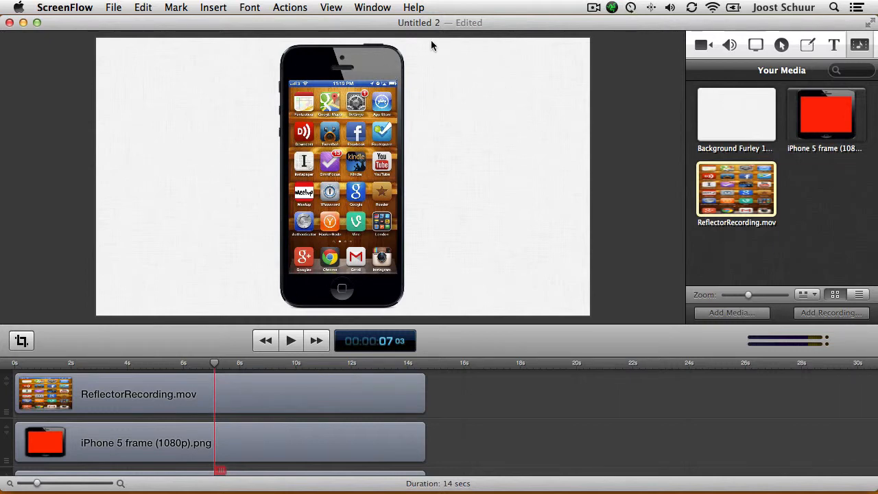
mouse_move(503, 108)
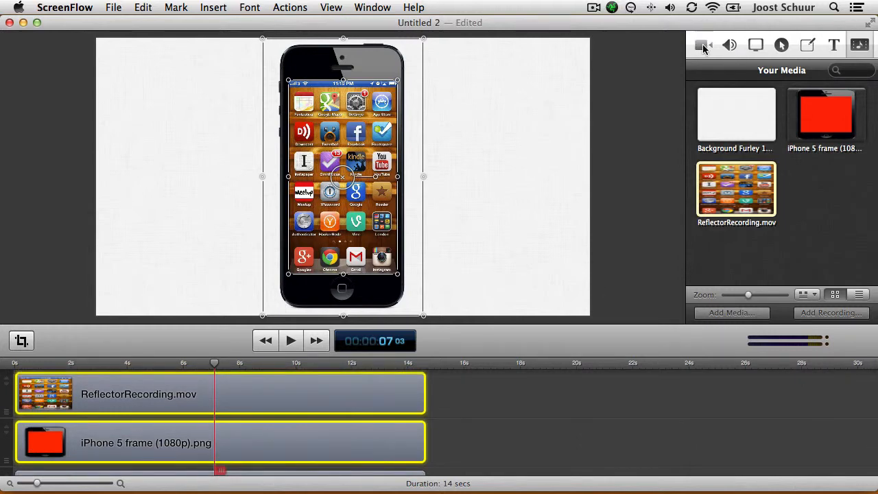
Step: Add a video action to both clips and slide the framed phone to the left edge
left_click(702, 44)
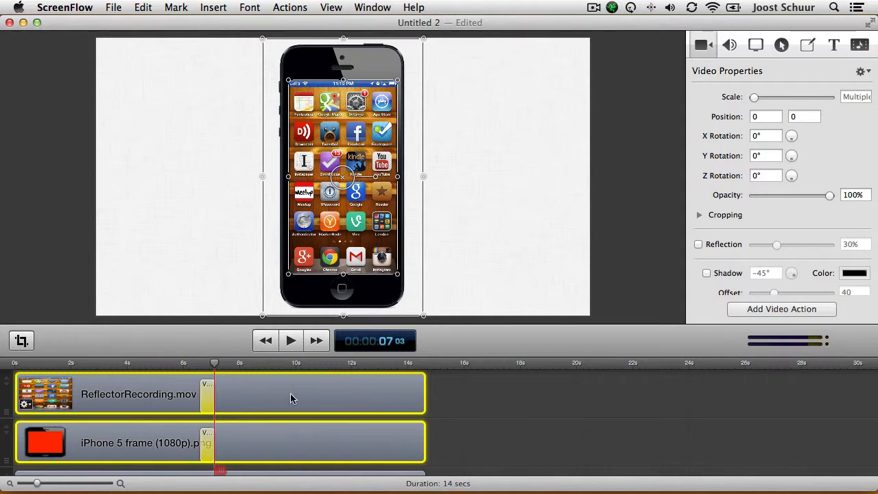
mouse_move(207, 403)
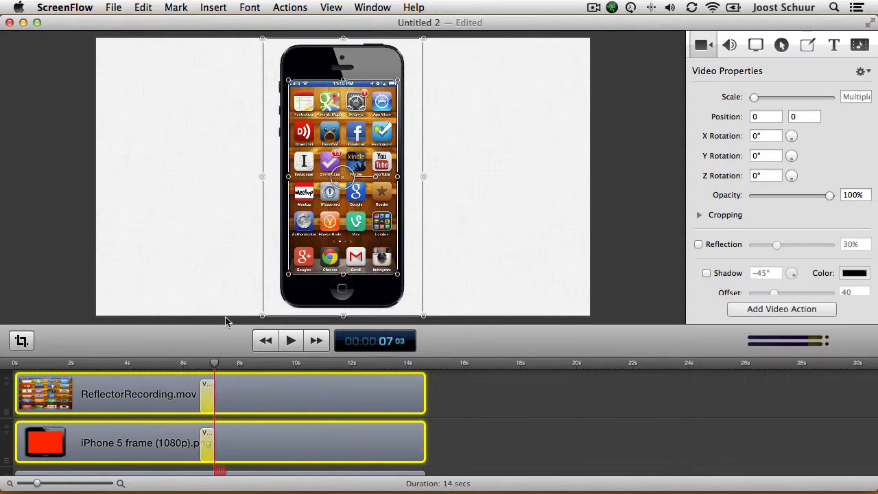
mouse_move(369, 103)
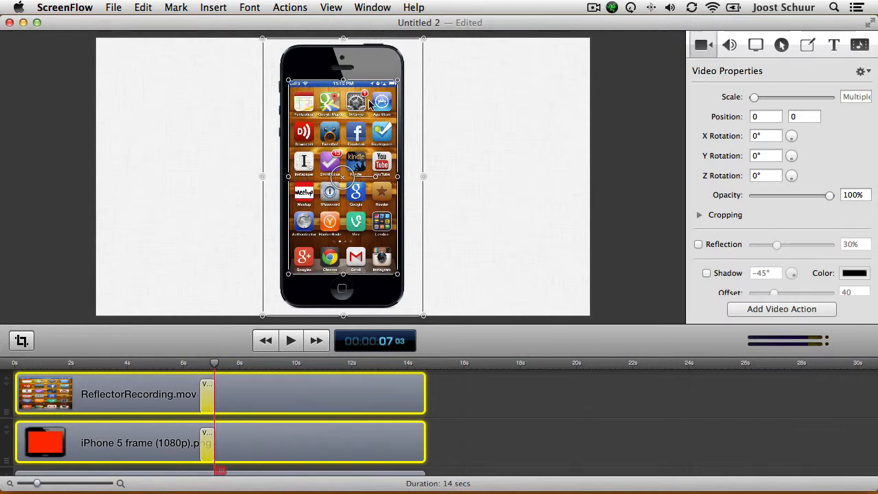
left_click_drag(342, 176, 192, 176)
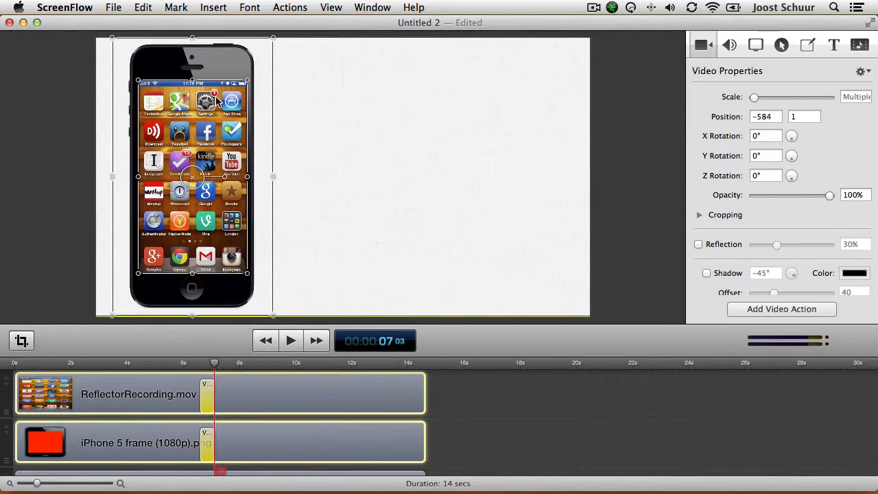
left_click_drag(192, 171, 177, 171)
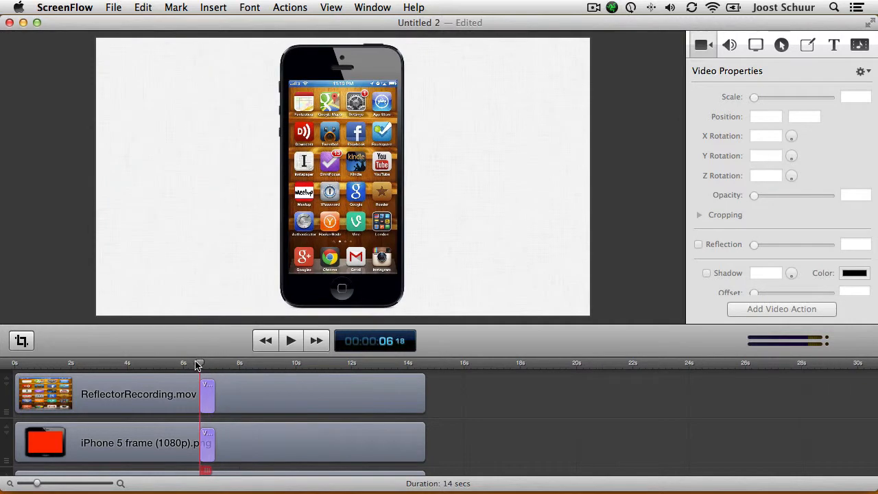
Step: Preview the slide, lengthen the recording's action to 0.8 seconds, then replay it
left_click(290, 340)
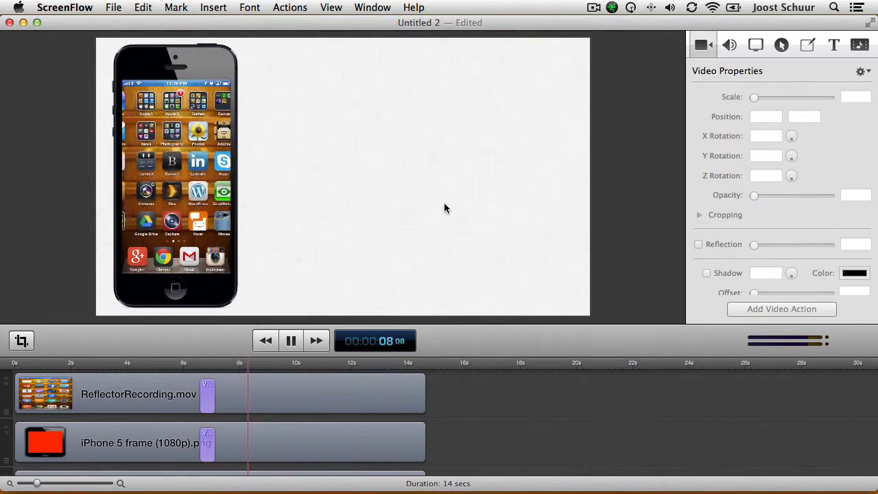
left_click(291, 340)
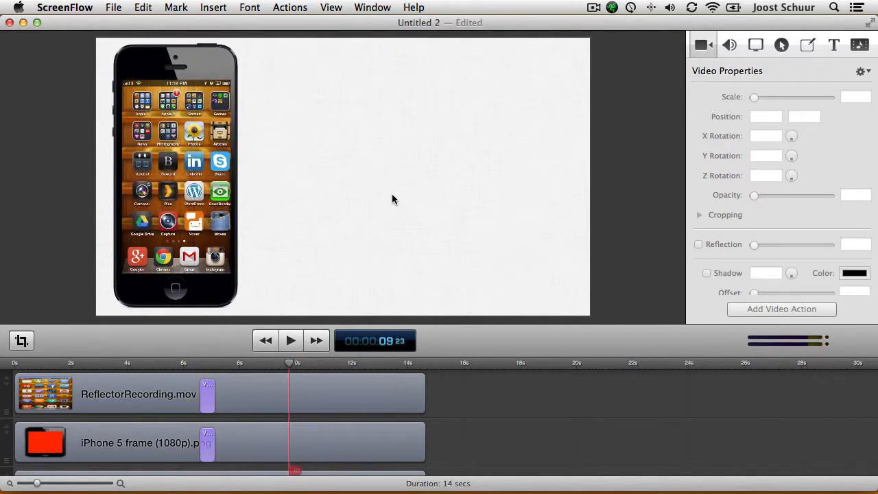
left_click(137, 393)
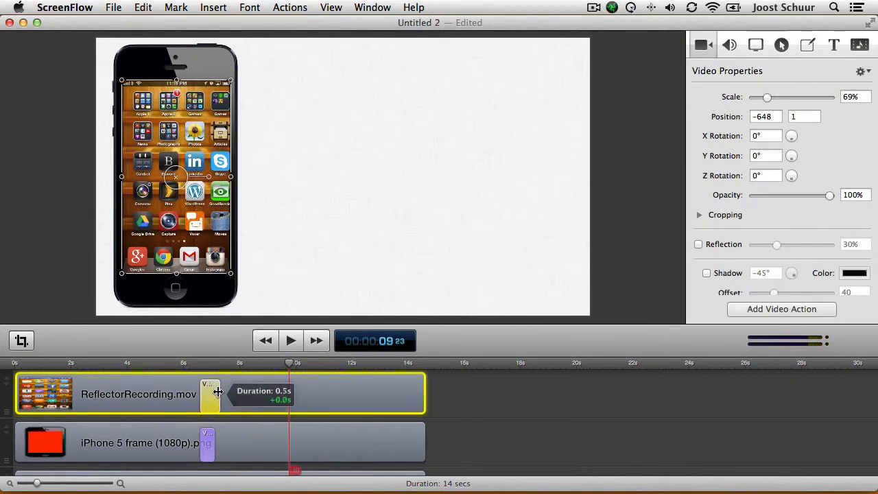
left_click_drag(211, 394, 221, 394)
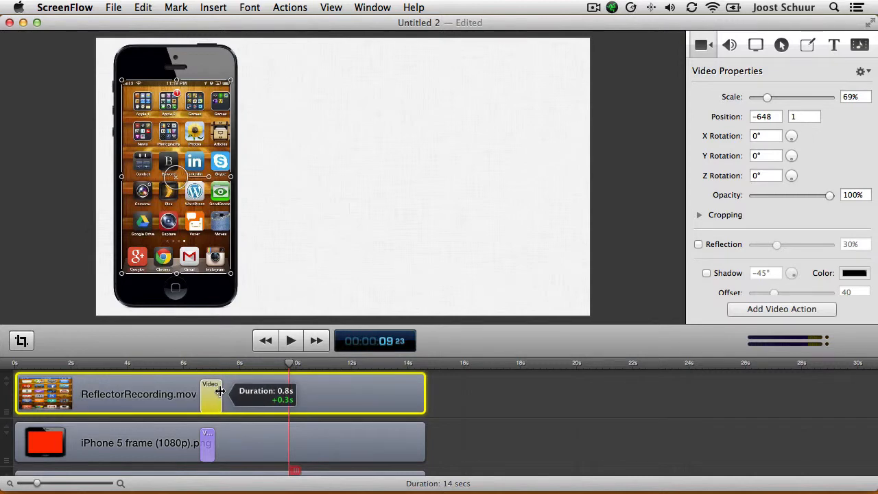
left_click(137, 442)
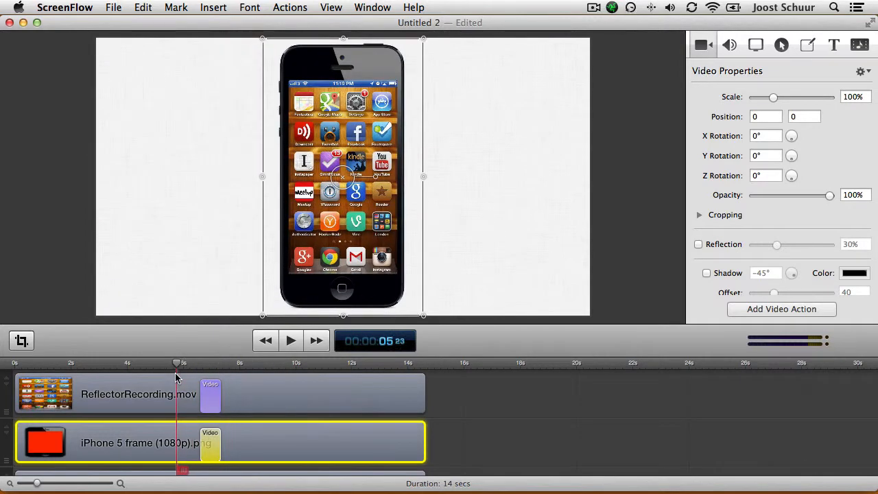
left_click(290, 340)
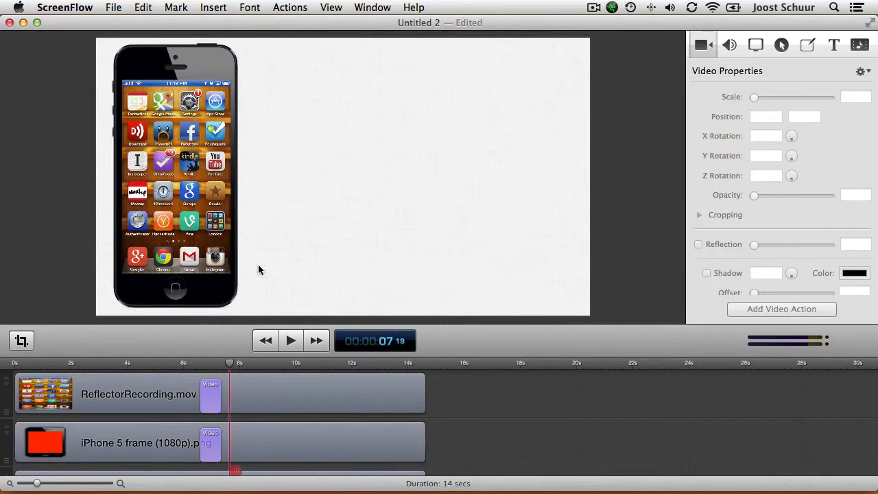
mouse_move(309, 108)
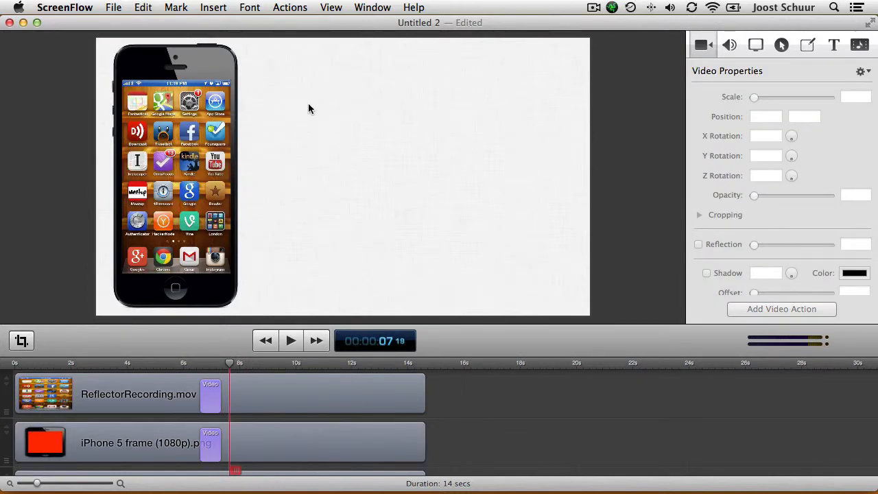
mouse_move(508, 151)
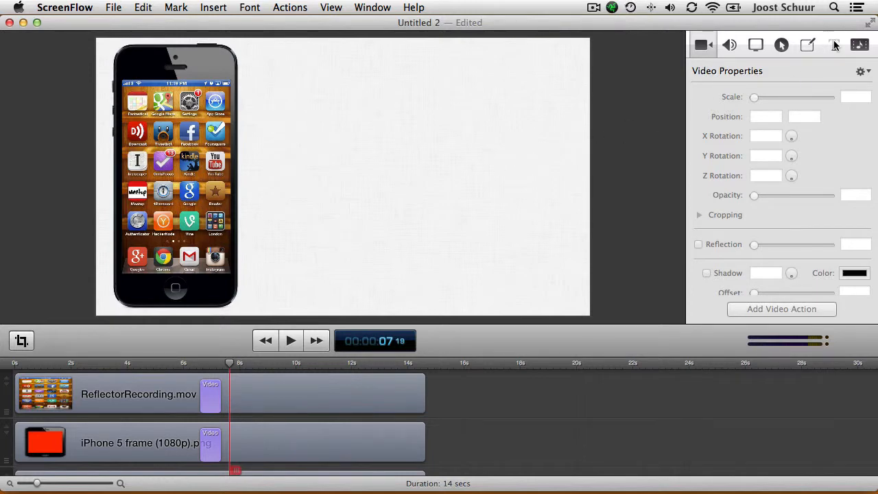
Step: Add a text box with no backdrop and black text colour
left_click(833, 45)
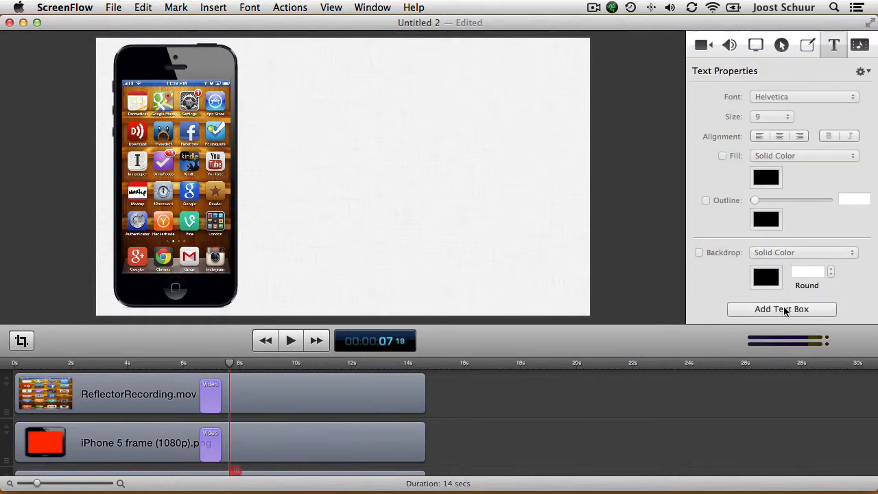
left_click(781, 309)
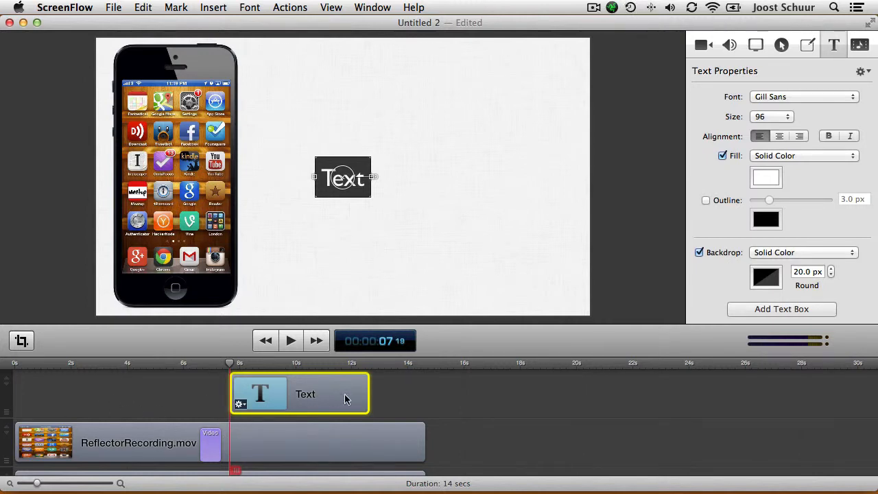
double_click(343, 178)
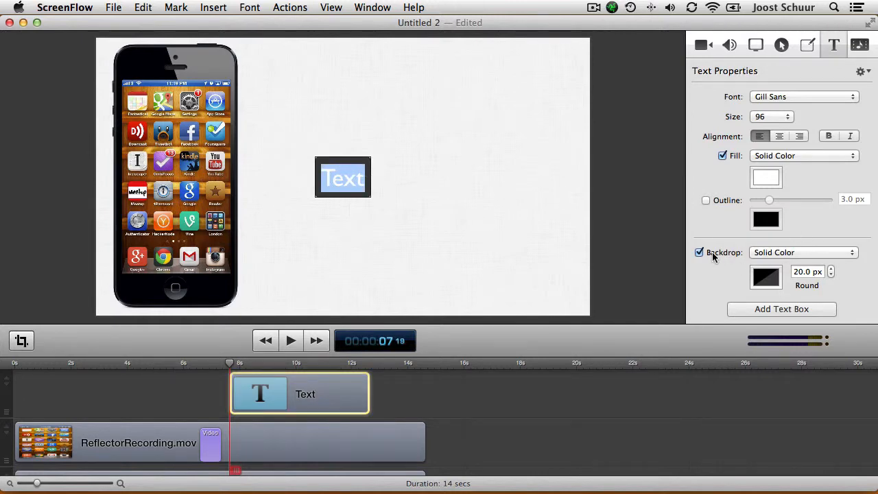
left_click(699, 252)
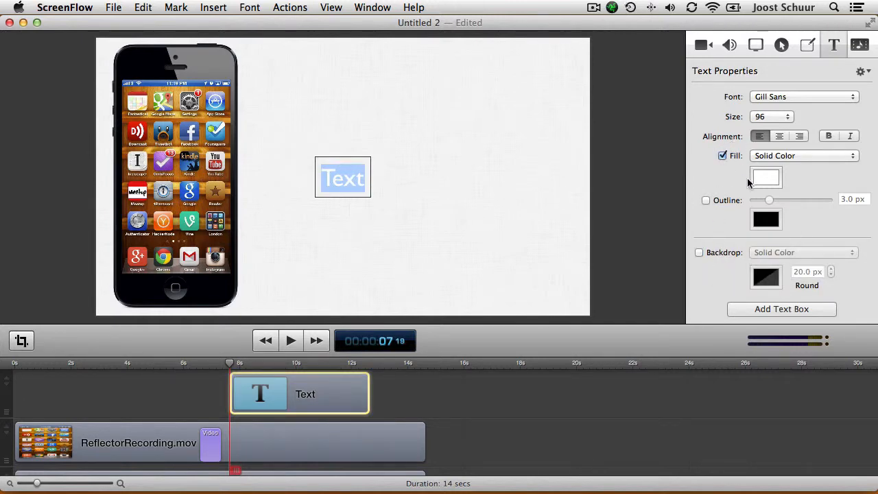
left_click(765, 176)
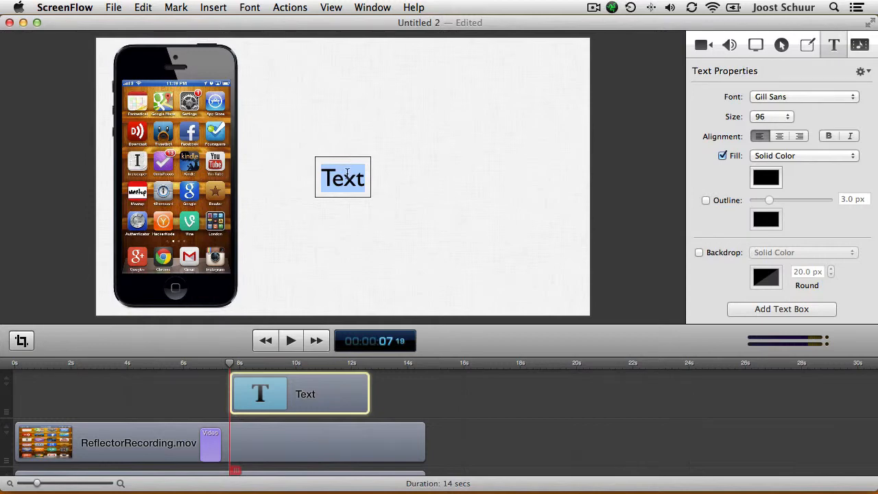
Step: Type the caption 'Some interesting text to display' and place it beside the phone
type("Some interesti")
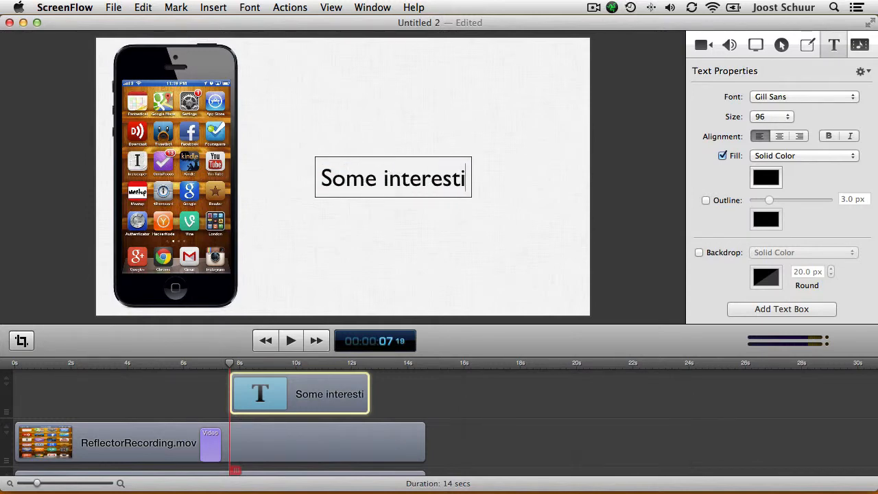
type("ng text to di")
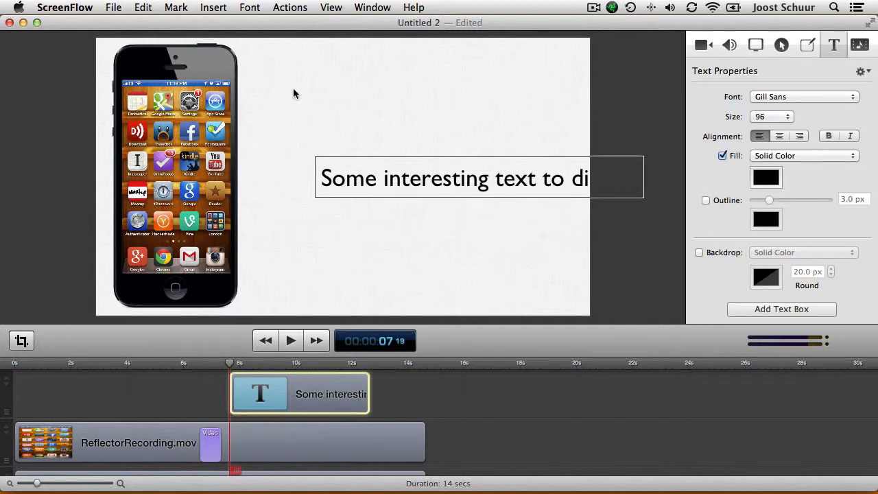
left_click(480, 179)
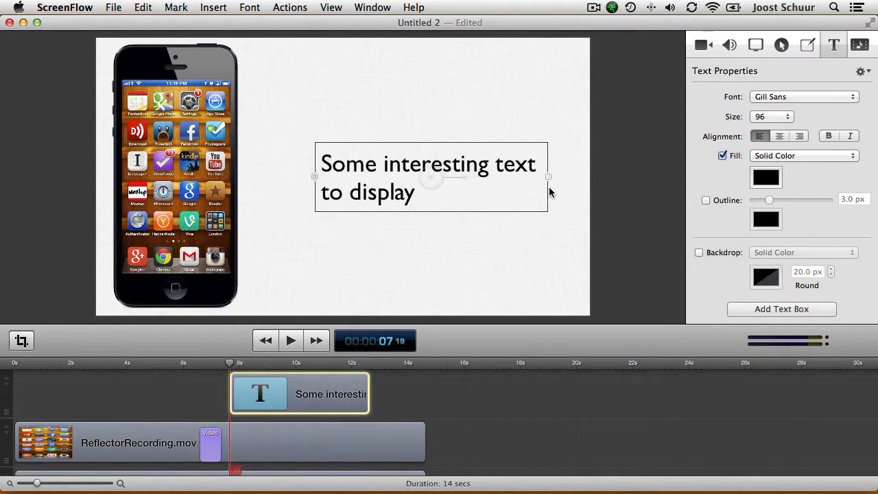
left_click_drag(548, 177, 525, 177)
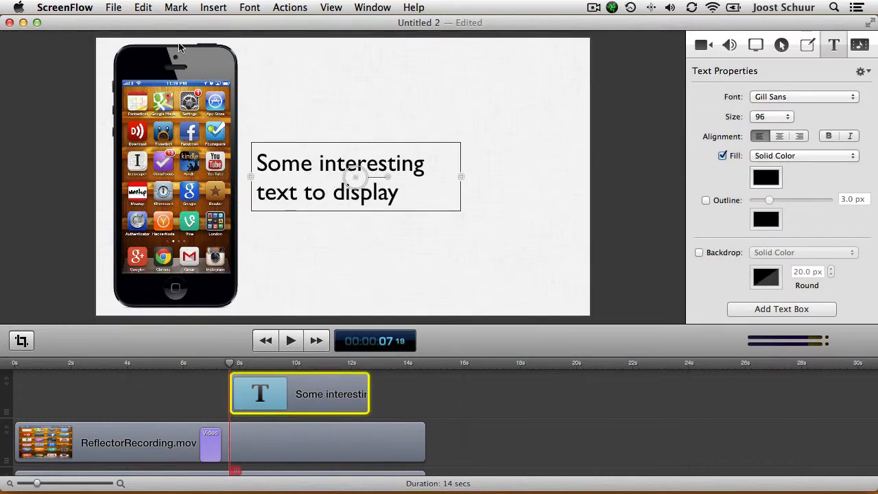
Step: Give the caption cross dissolve transitions with the ending transition set to 0.7 seconds
left_click(143, 8)
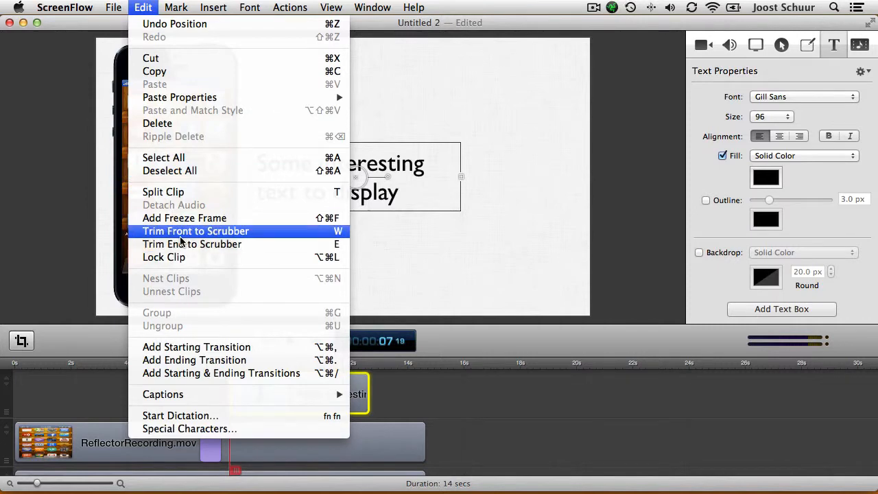
mouse_move(236, 373)
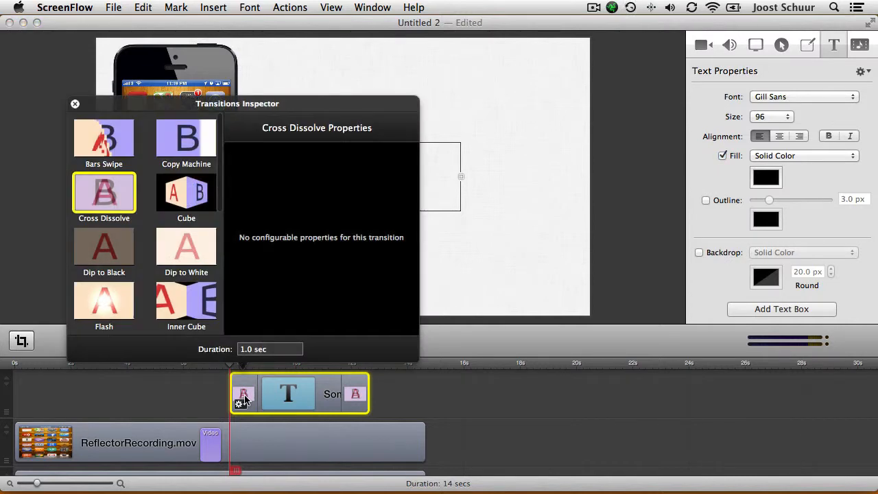
left_click(269, 349)
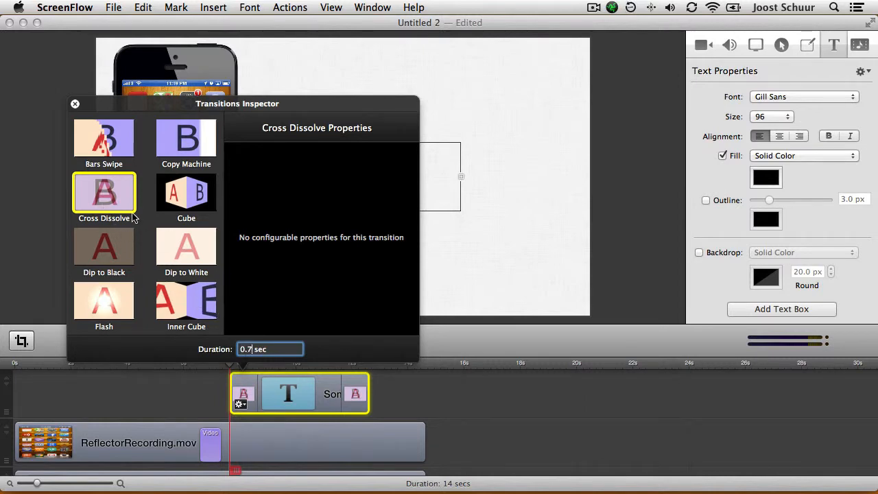
mouse_move(280, 279)
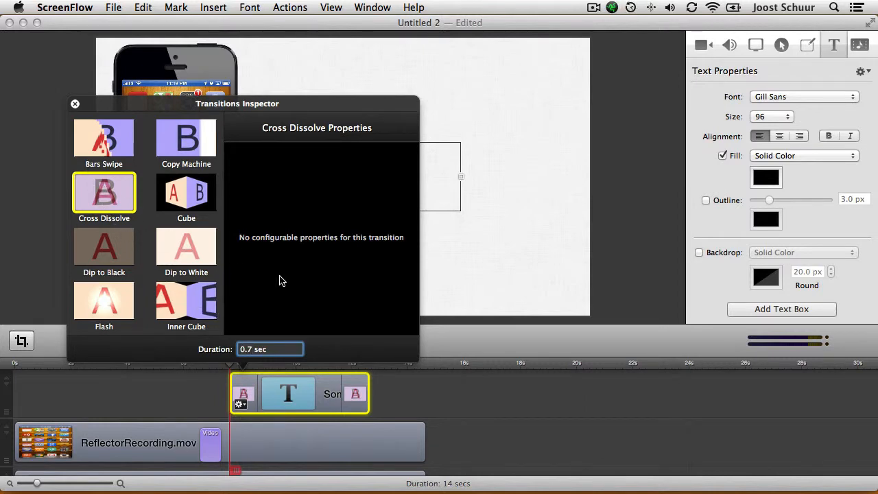
left_click(75, 104)
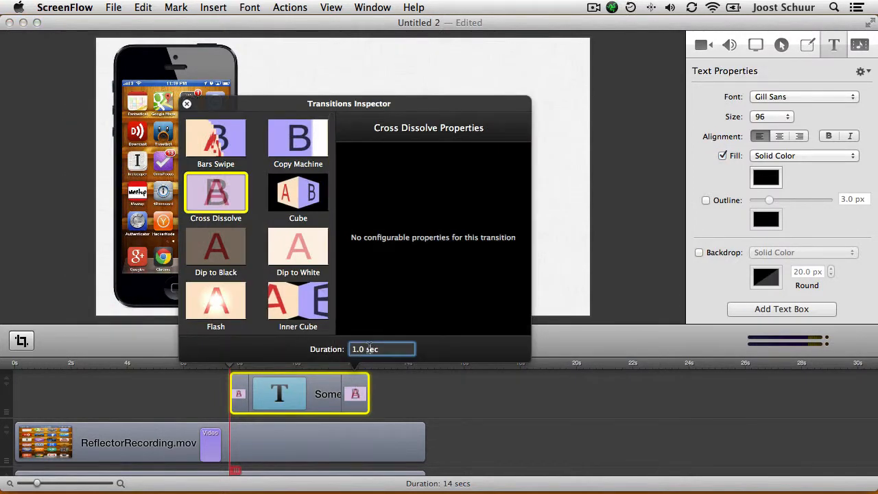
type("0.7")
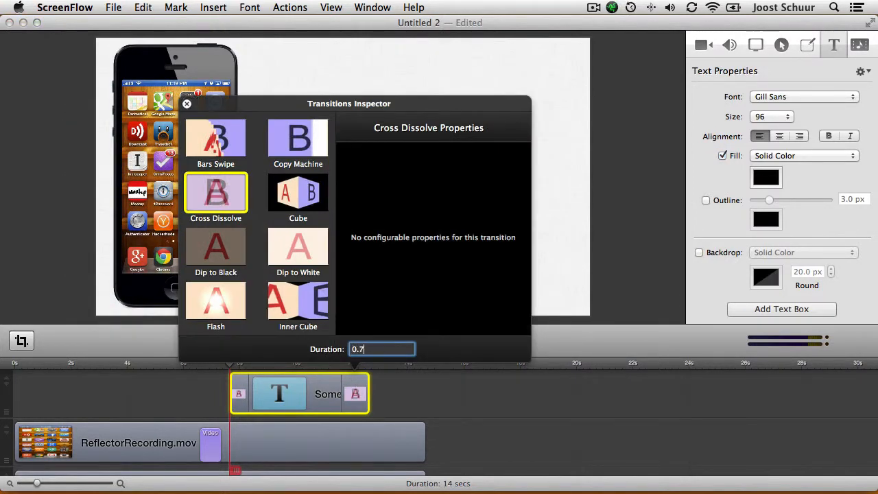
left_click(187, 103)
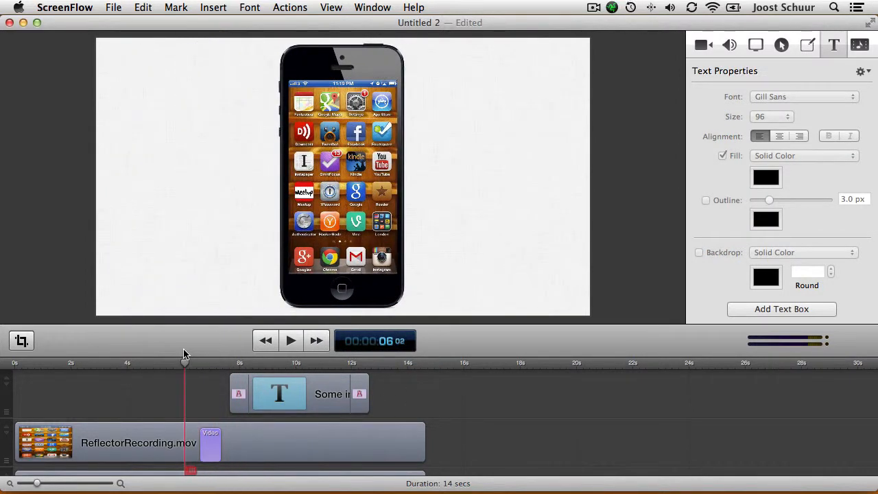
Step: Move the text clip later and shorten it, previewing the caption's revised timing
left_click(290, 340)
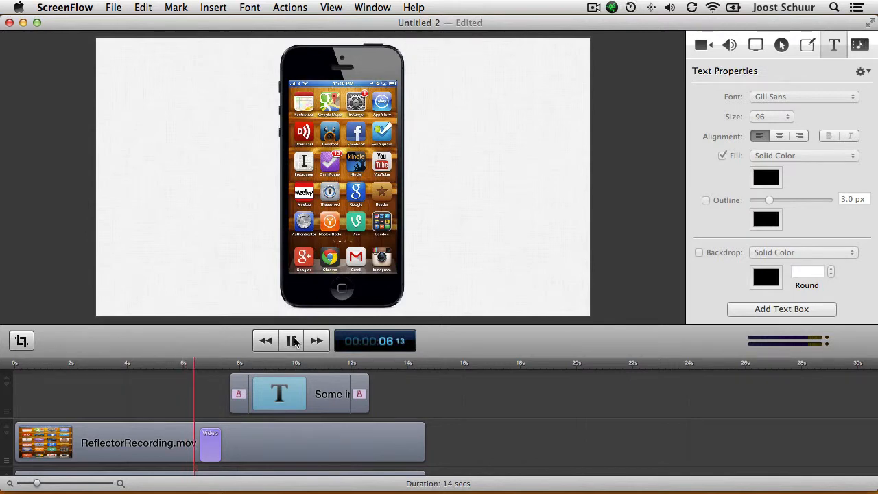
left_click(291, 340)
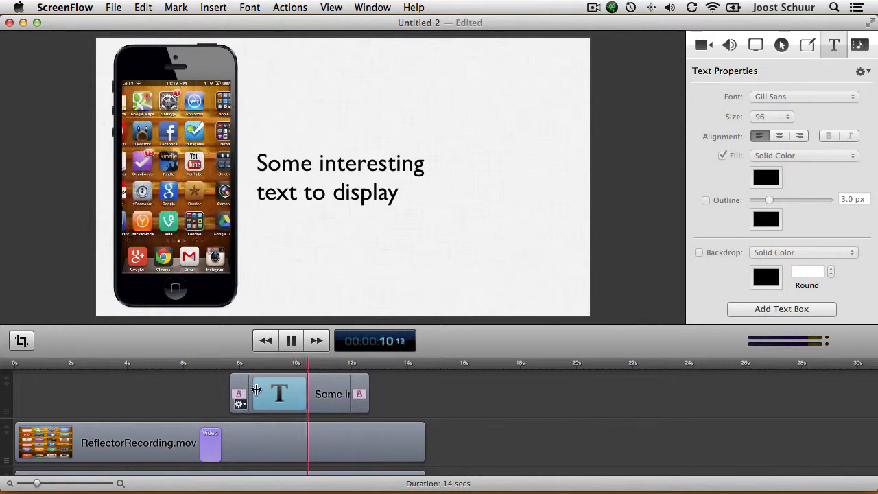
left_click(279, 393)
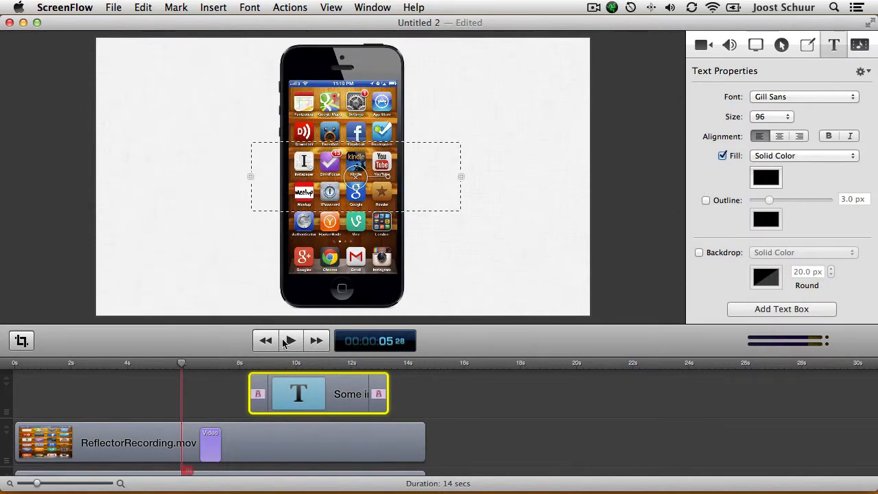
left_click(289, 340)
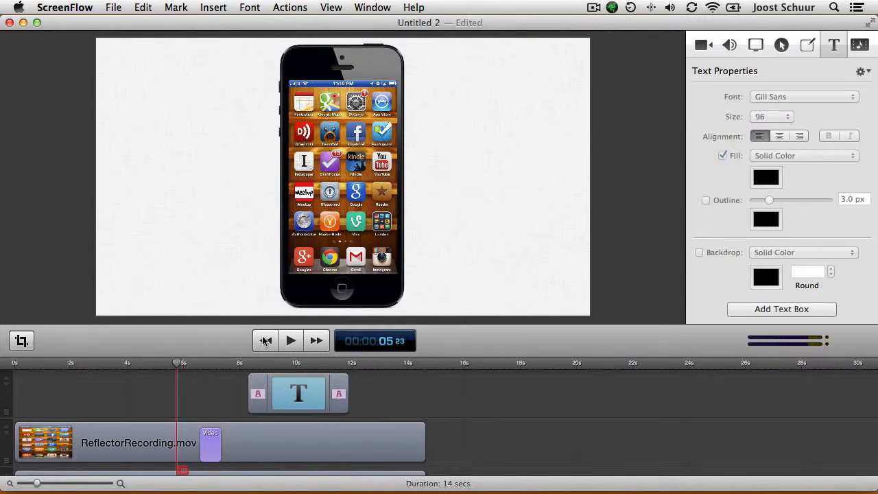
left_click(290, 340)
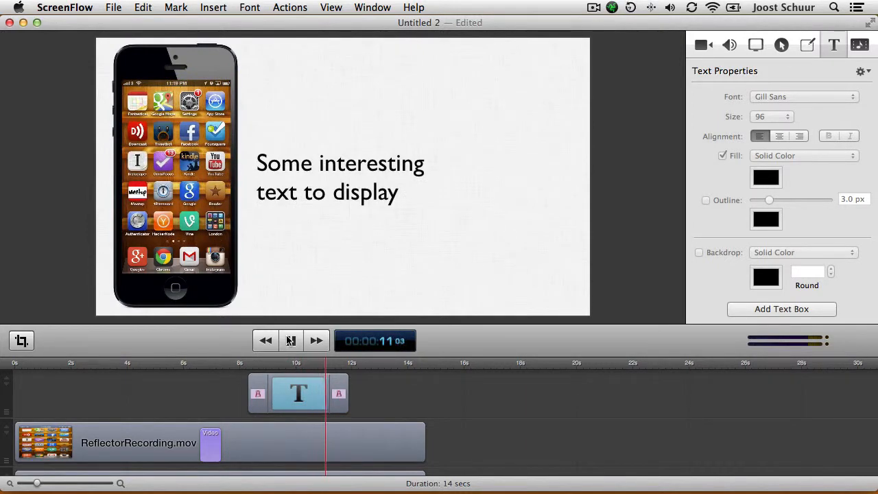
left_click(291, 340)
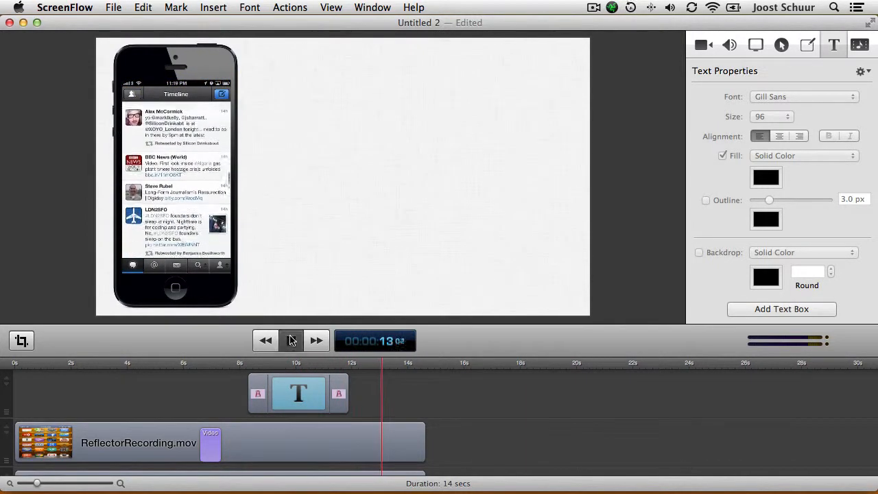
left_click(289, 341)
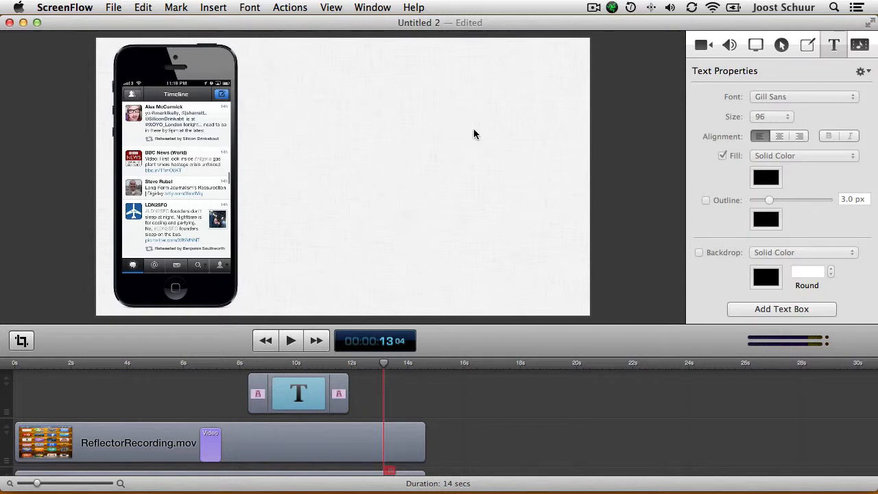
mouse_move(316, 192)
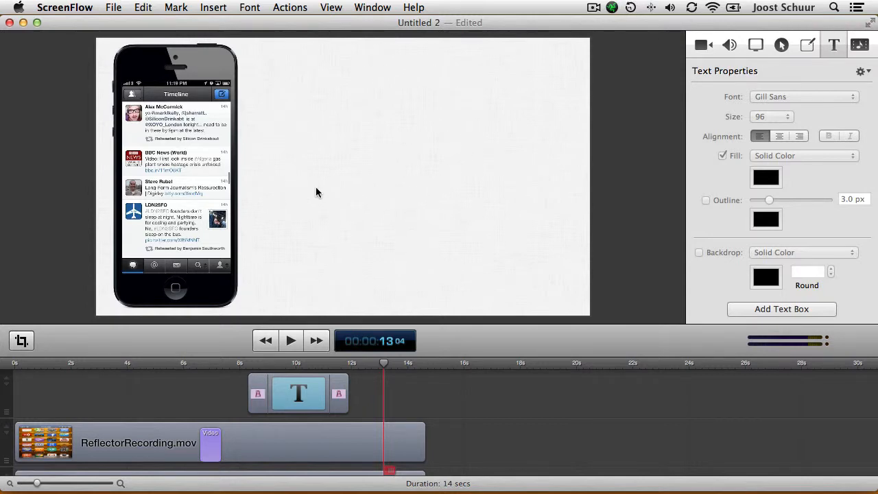
mouse_move(316, 186)
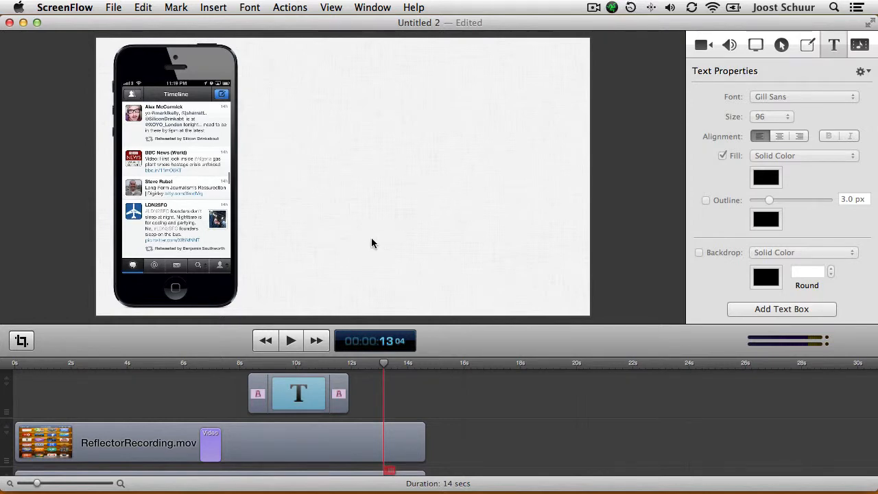
mouse_move(308, 113)
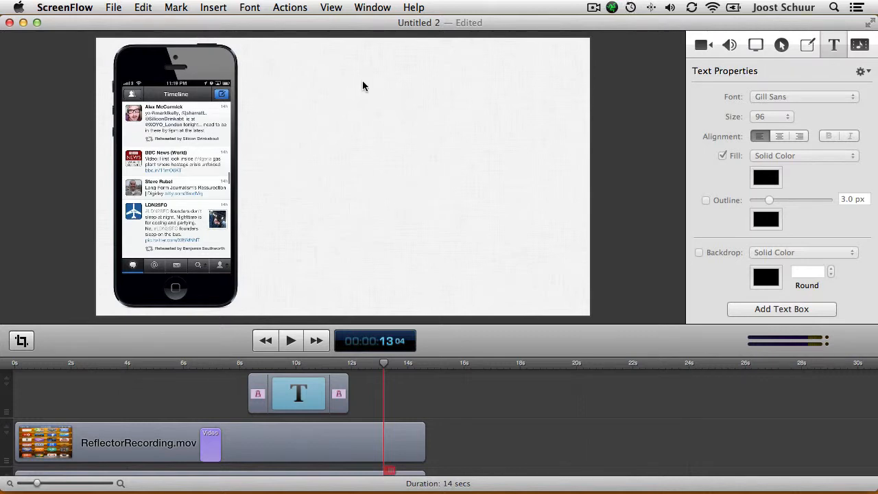
mouse_move(175, 90)
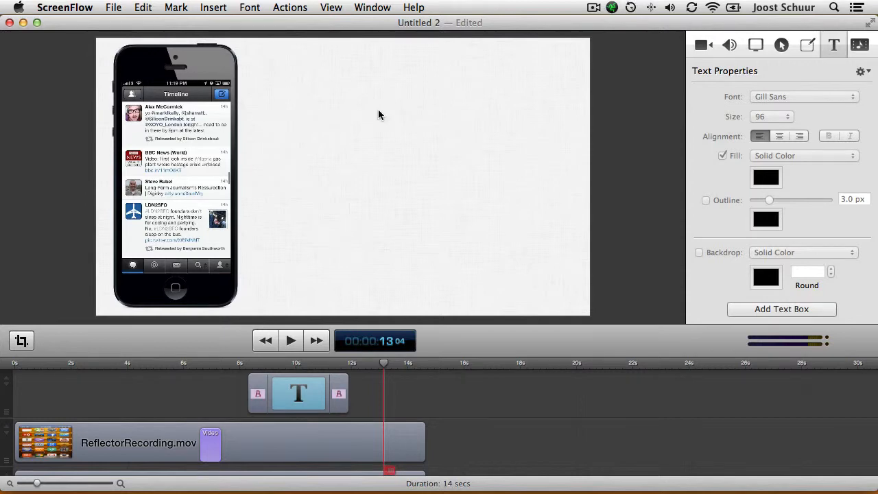
mouse_move(208, 131)
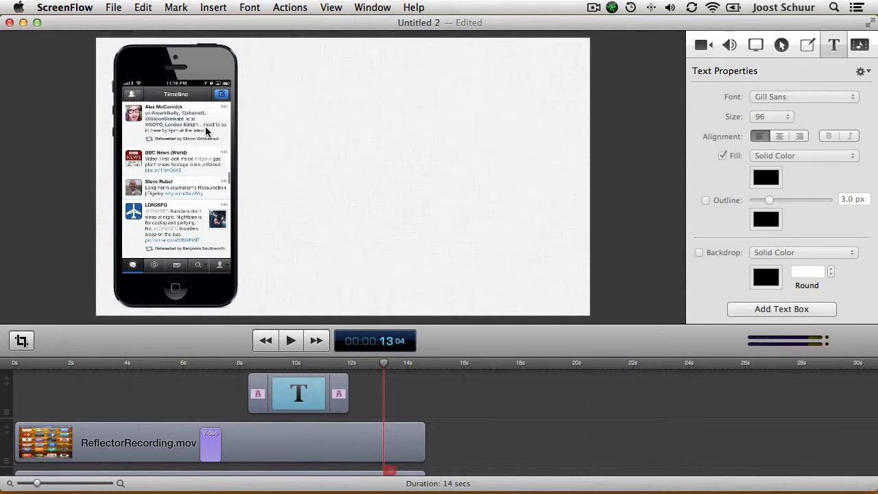
mouse_move(485, 117)
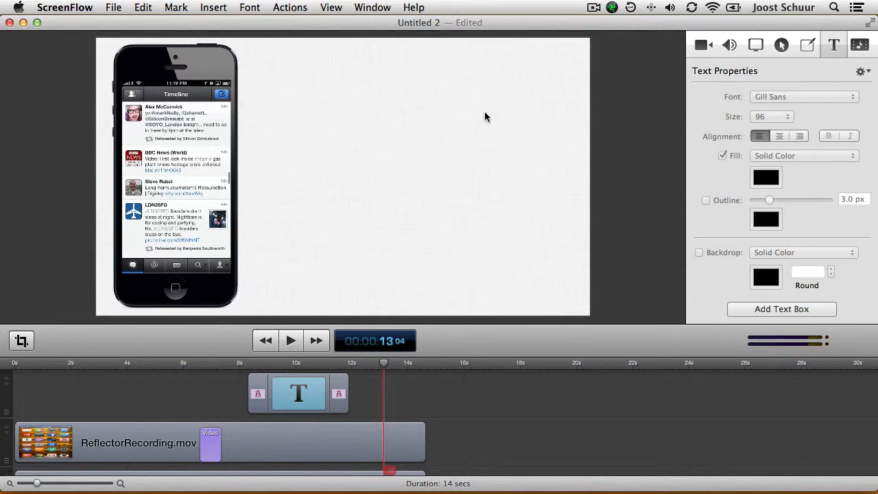
mouse_move(442, 218)
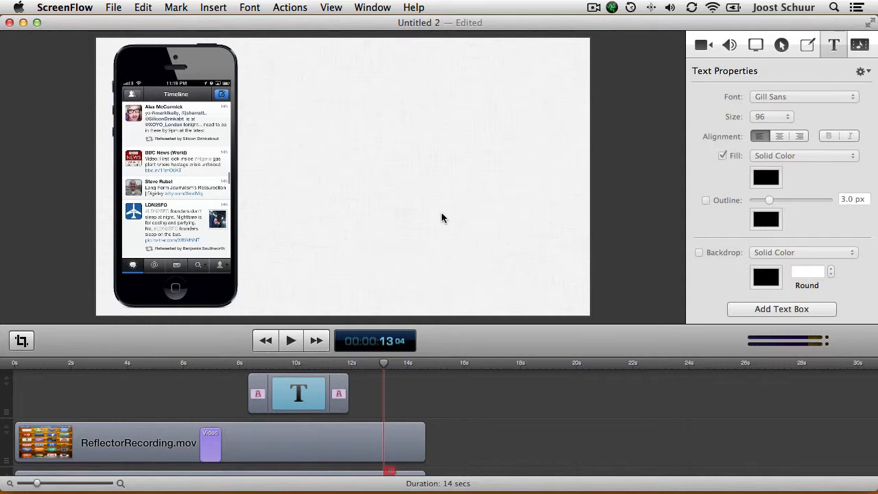
mouse_move(177, 66)
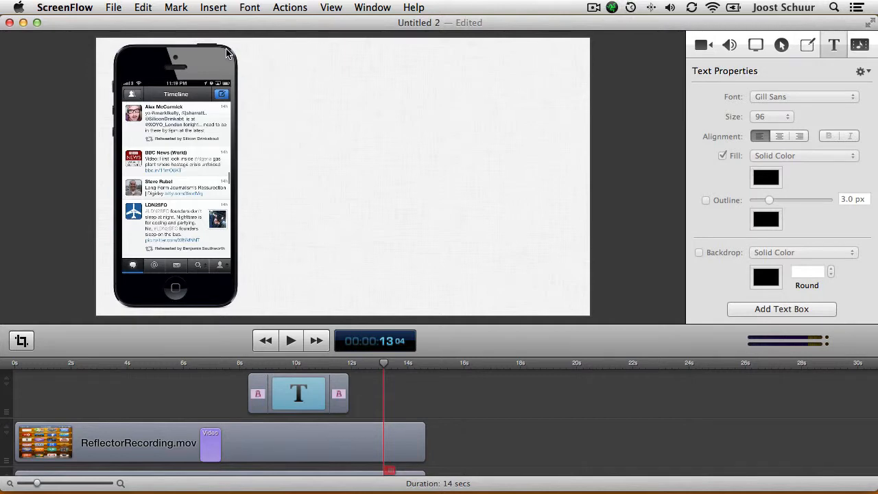
mouse_move(136, 50)
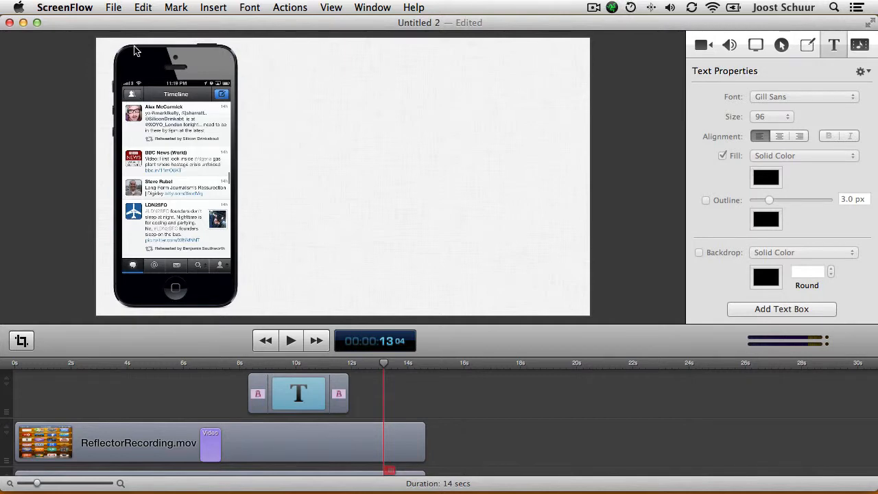
mouse_move(121, 45)
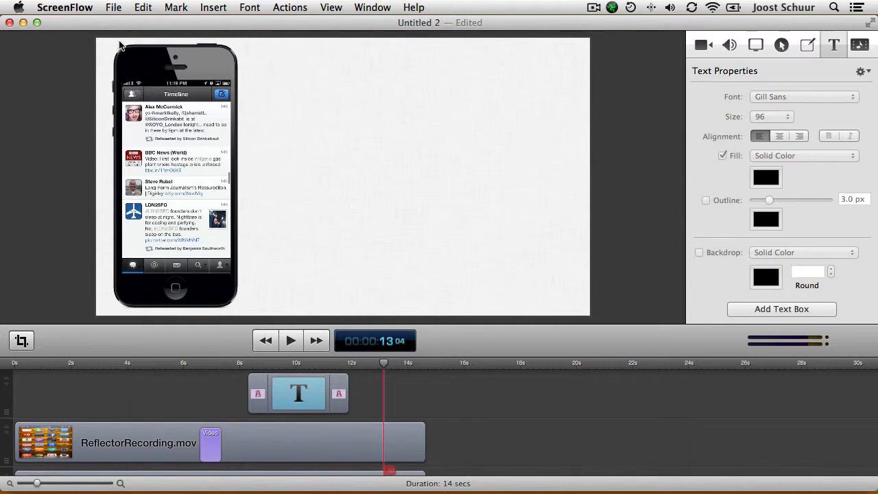
mouse_move(193, 51)
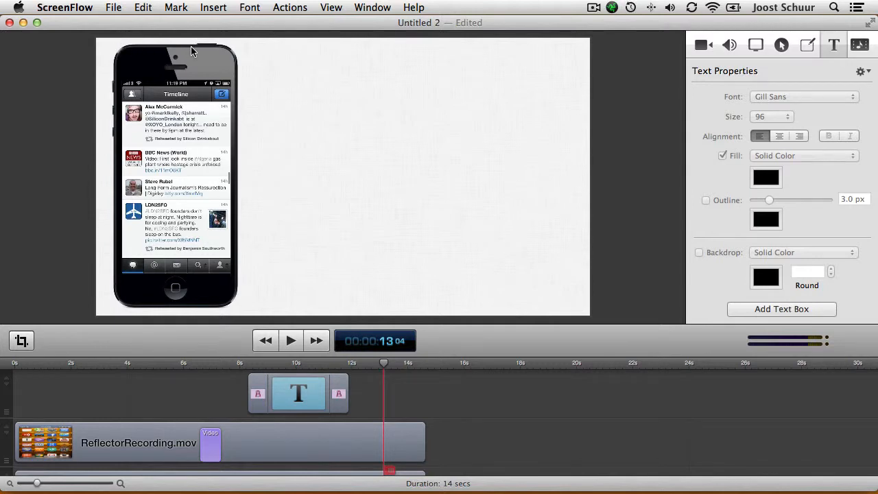
mouse_move(117, 53)
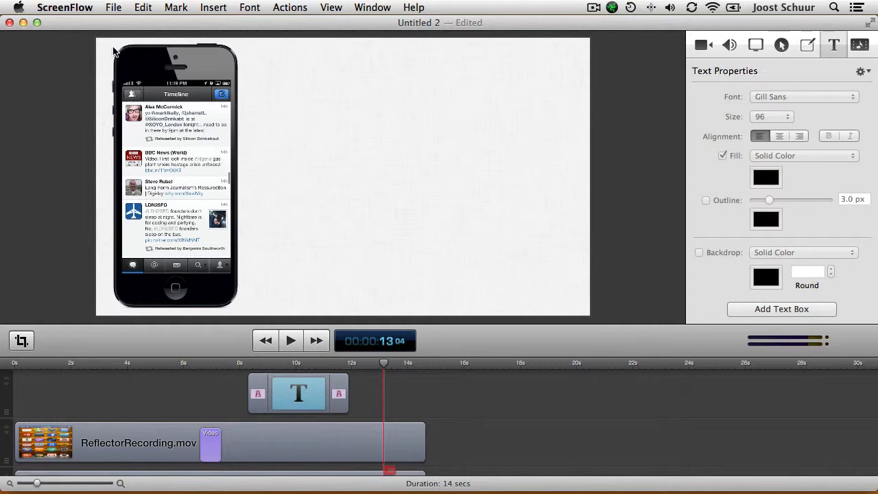
mouse_move(127, 55)
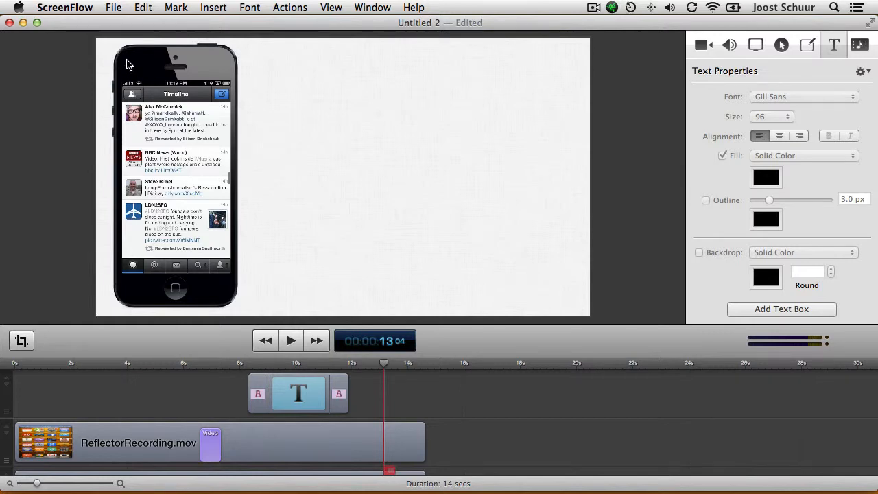
mouse_move(226, 113)
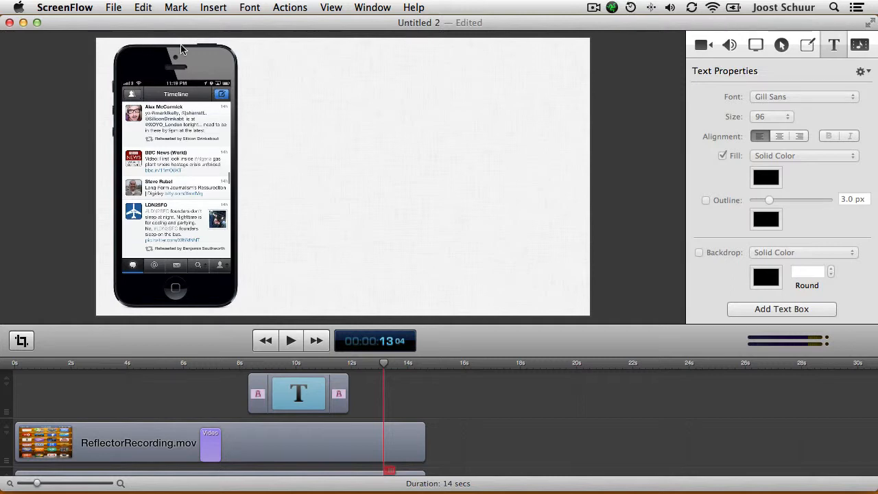
mouse_move(221, 215)
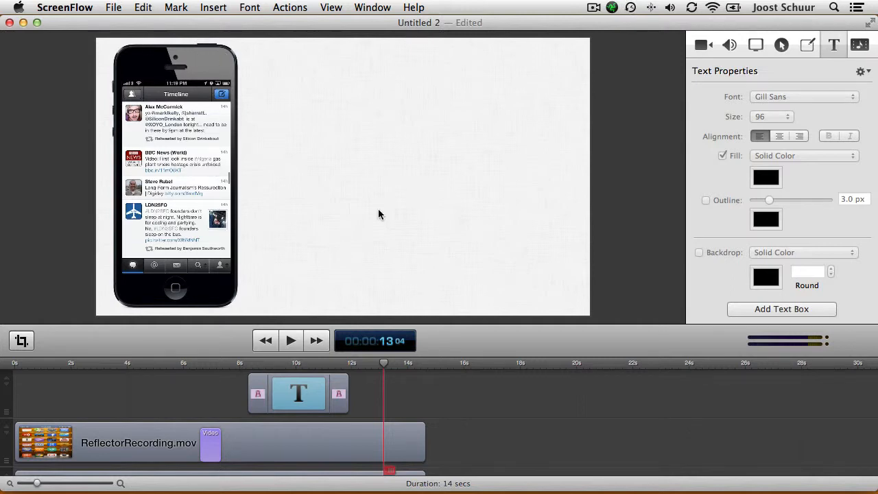
Step: Export ScreenFlow.mp4 to the Desktop at 100% scale (1920×1080)
left_click(114, 7)
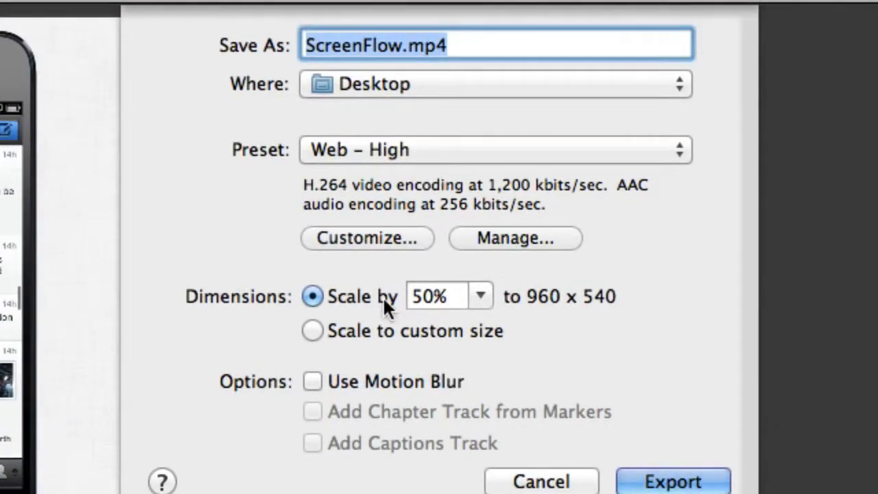
left_click(480, 295)
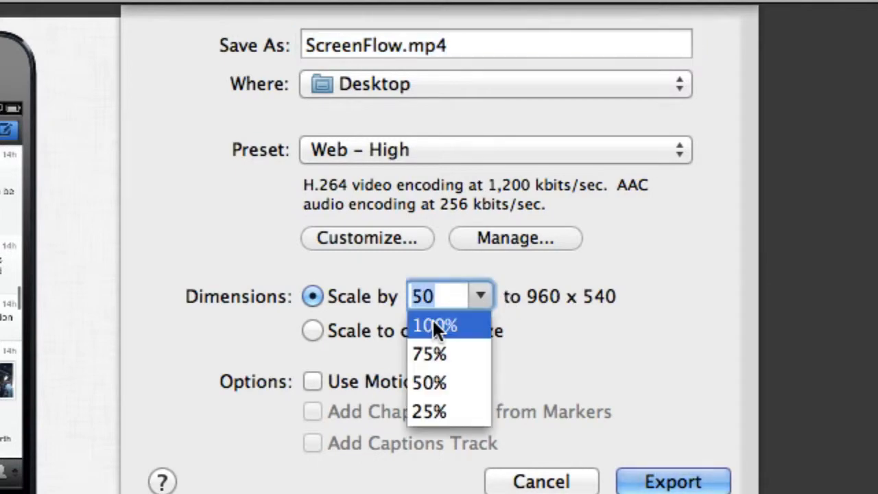
left_click(433, 324)
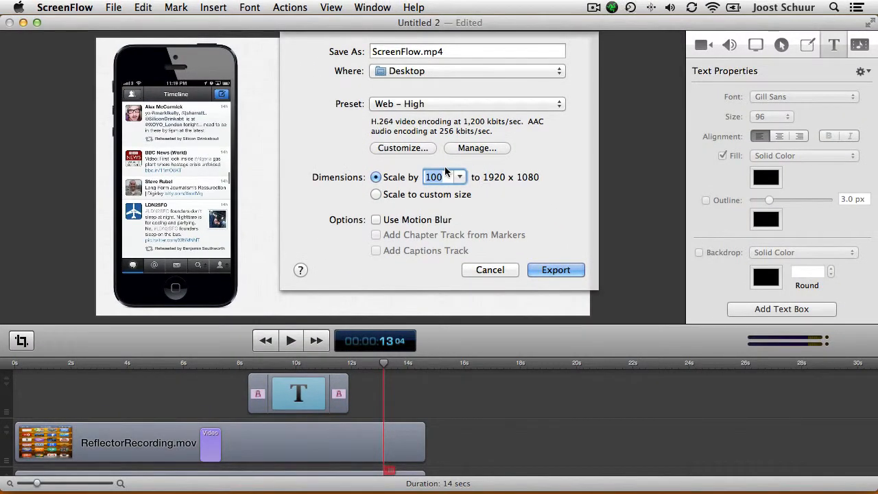
left_click(556, 270)
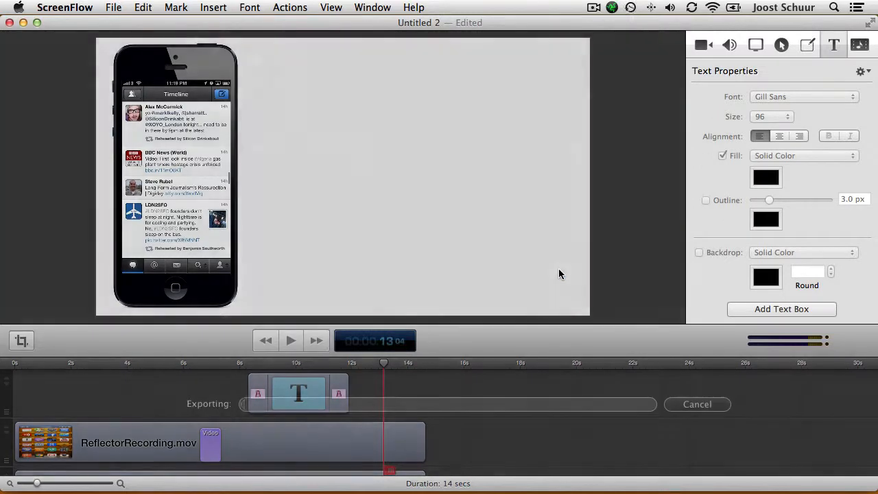